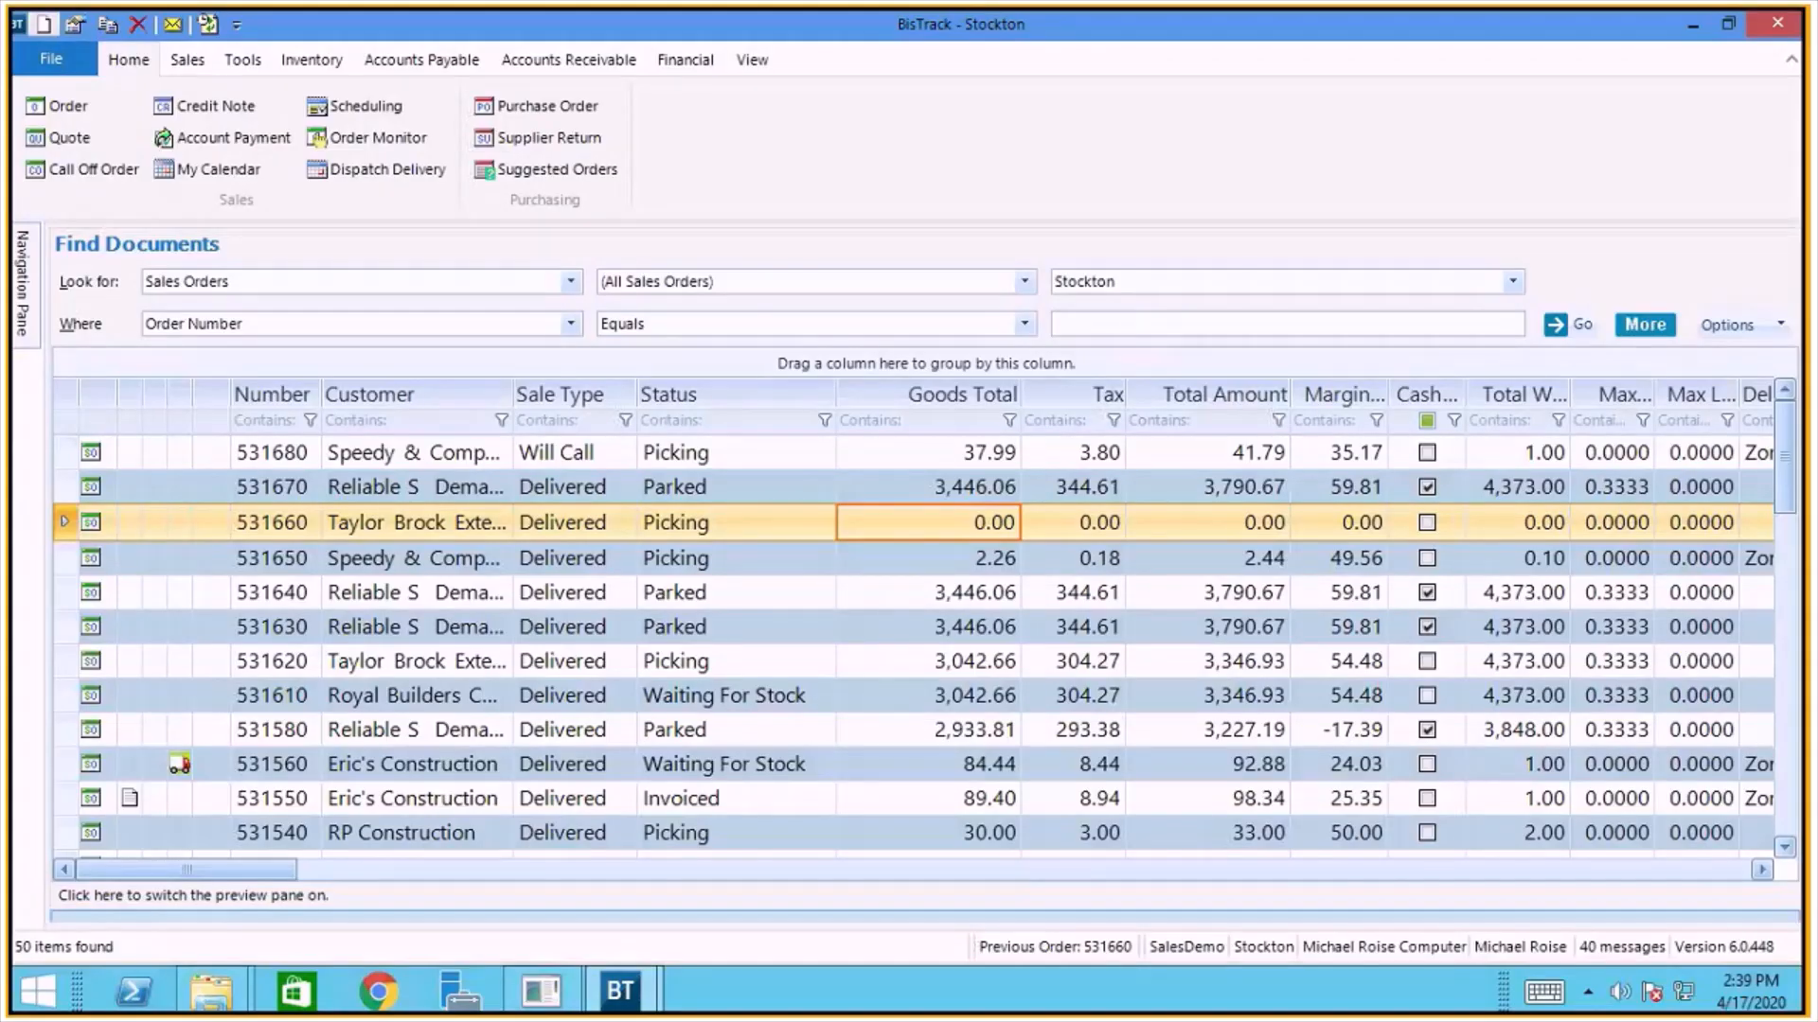
pyautogui.moveTo(682, 494)
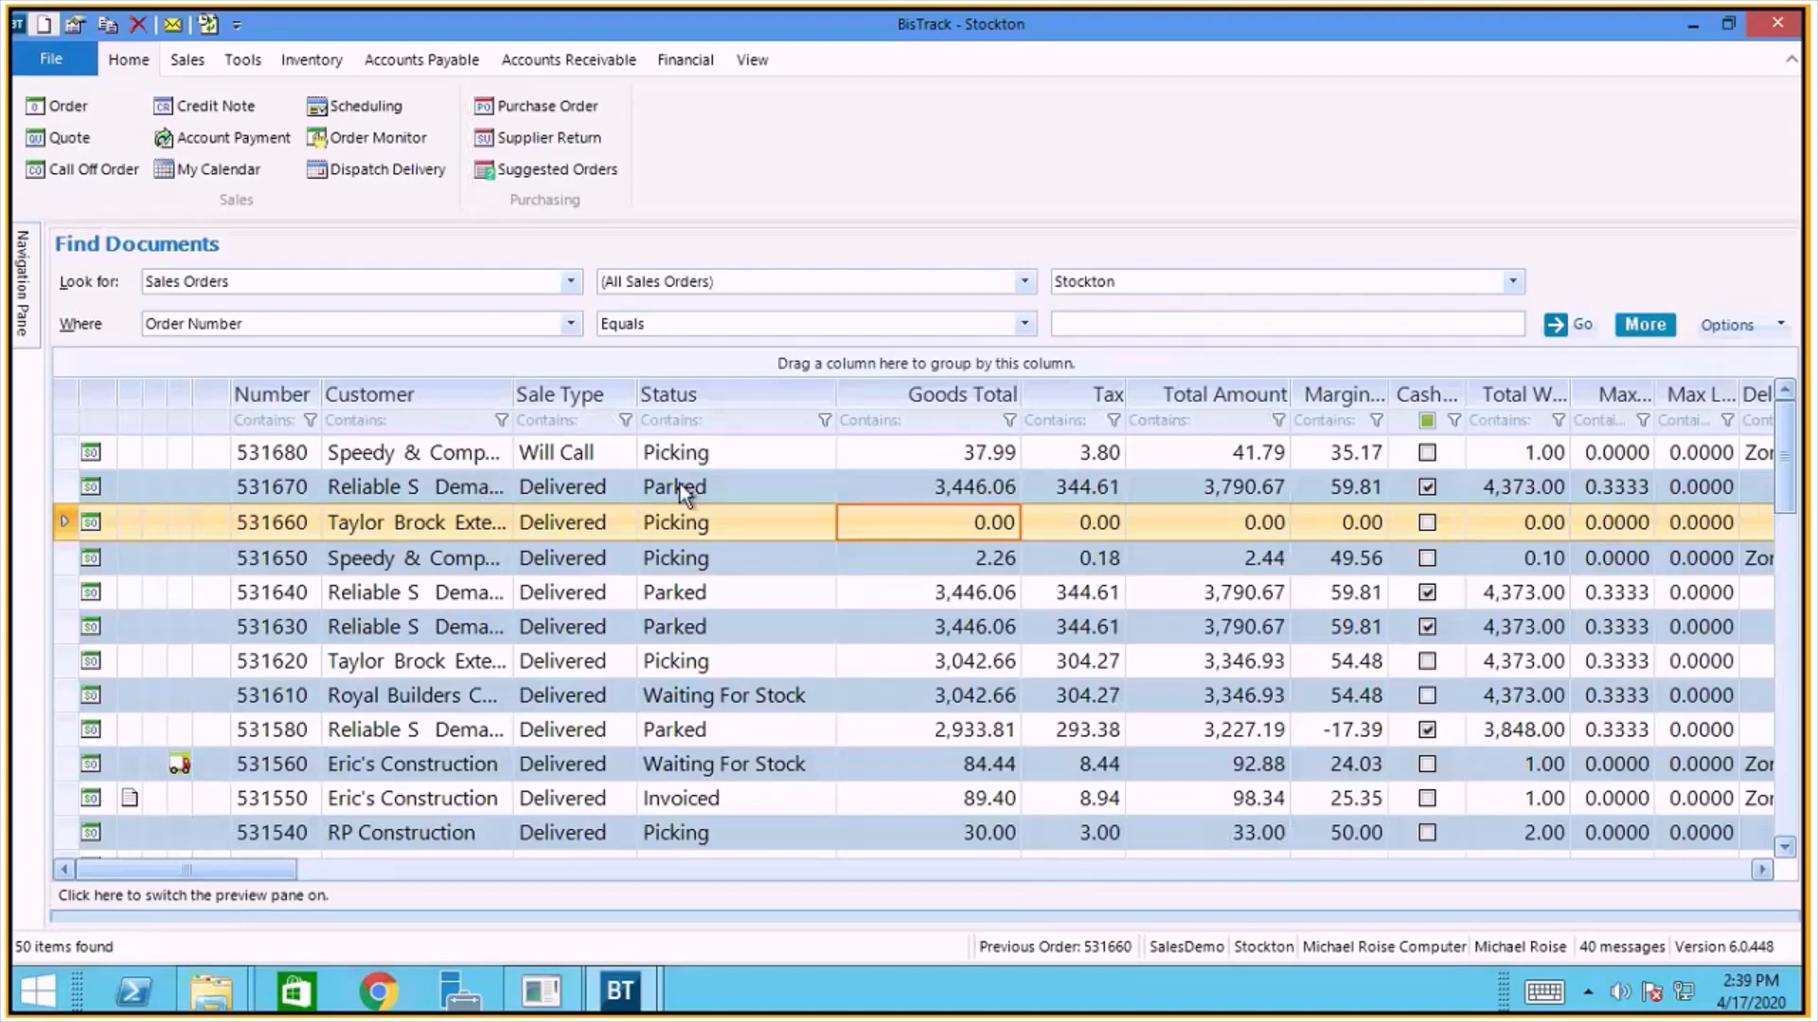
# Switch from BisTrack over to Order Entry Assist via the taskbar.
pyautogui.click(414, 453)
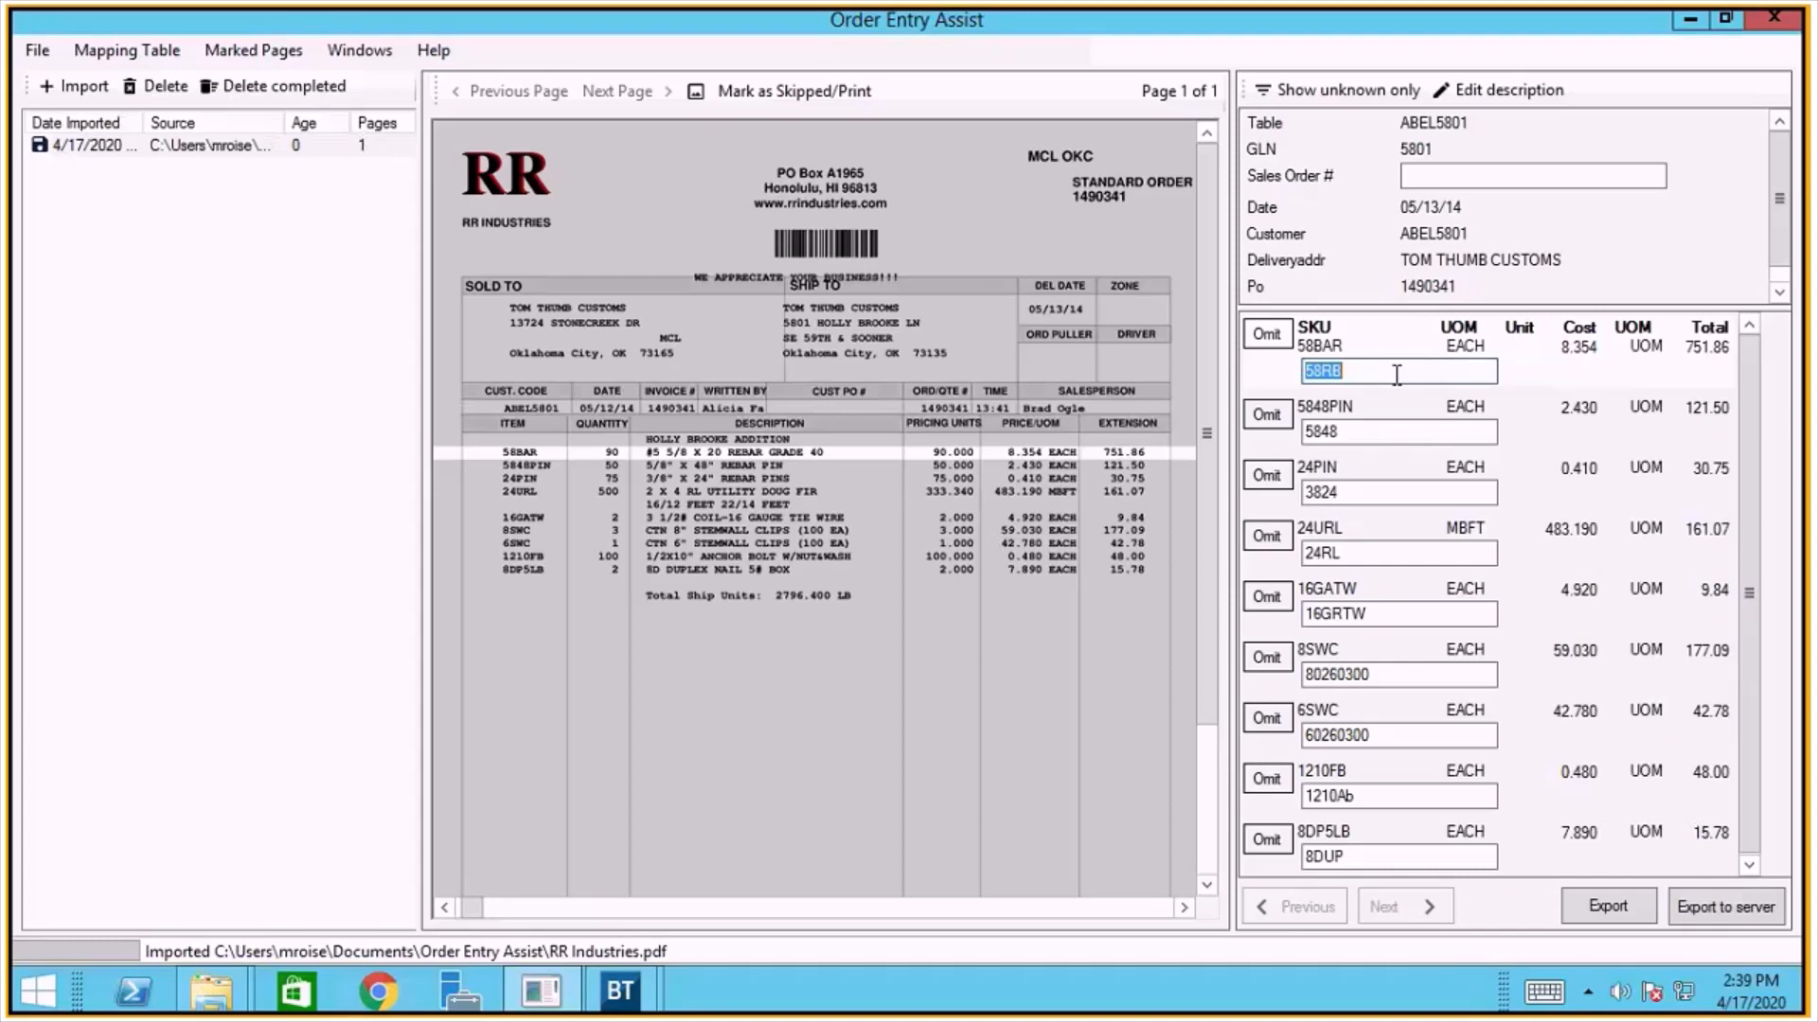
pyautogui.moveTo(1249, 349)
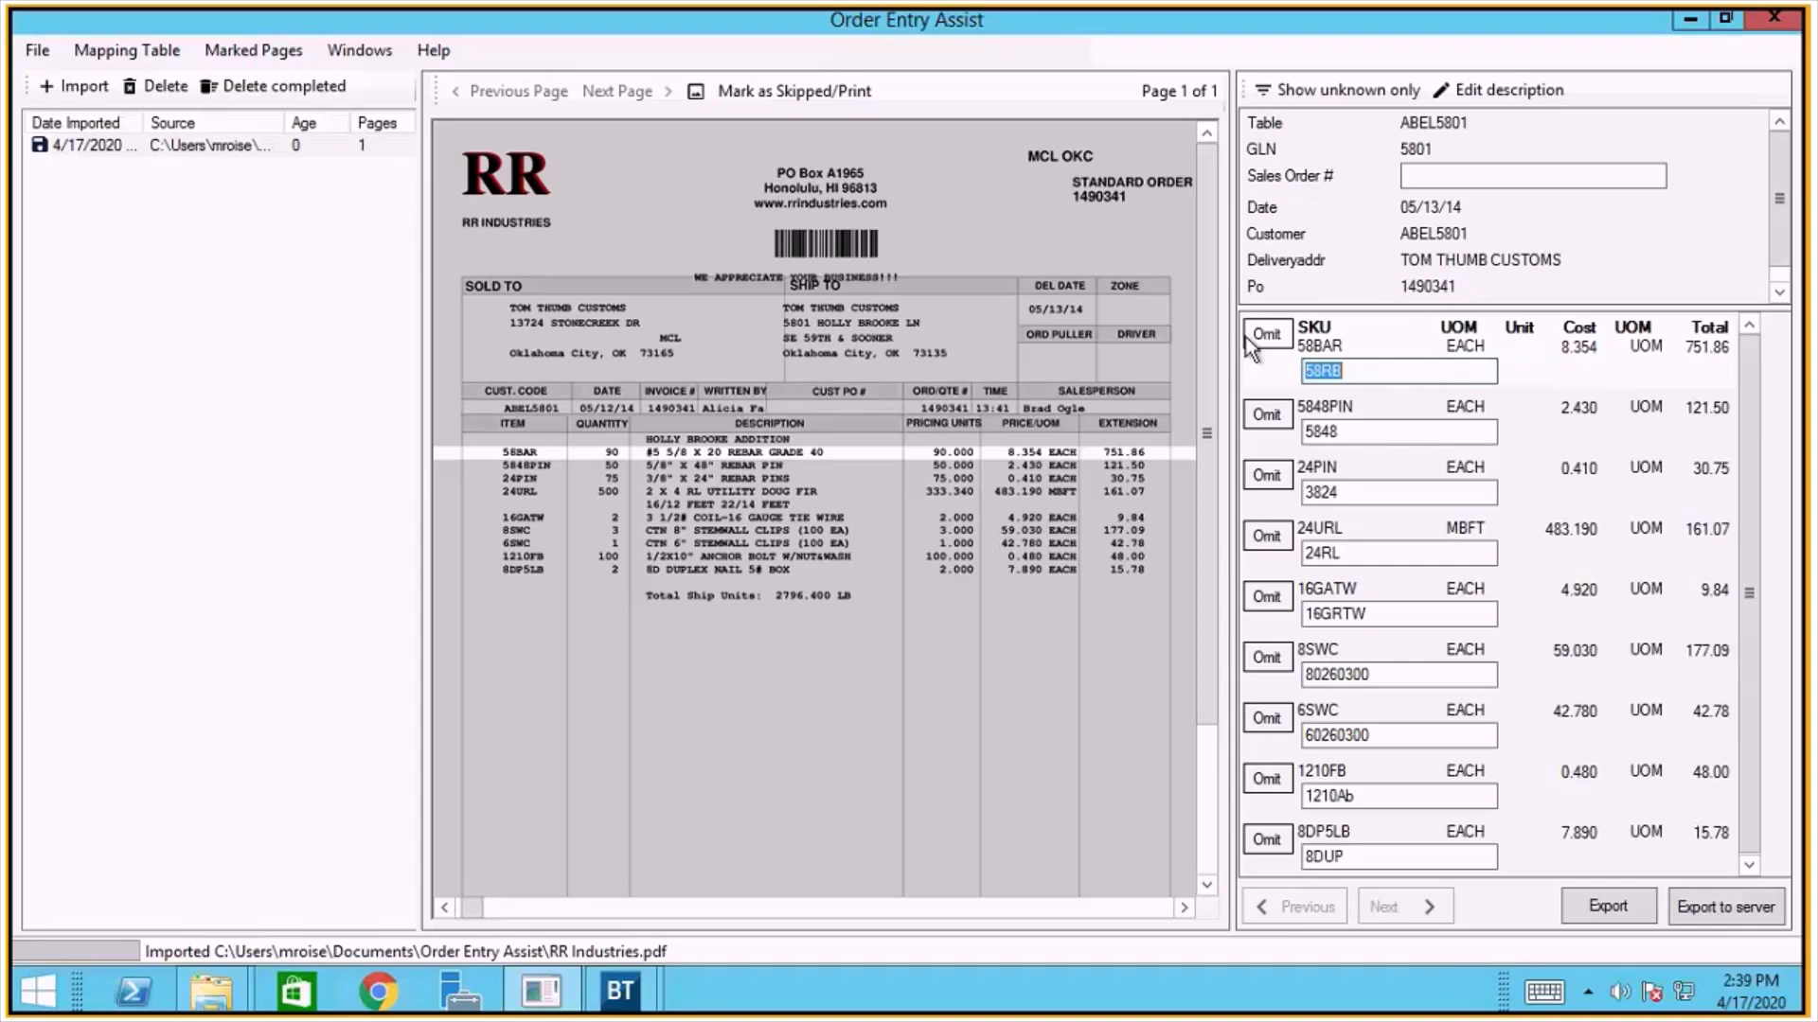
pyautogui.moveTo(1308, 392)
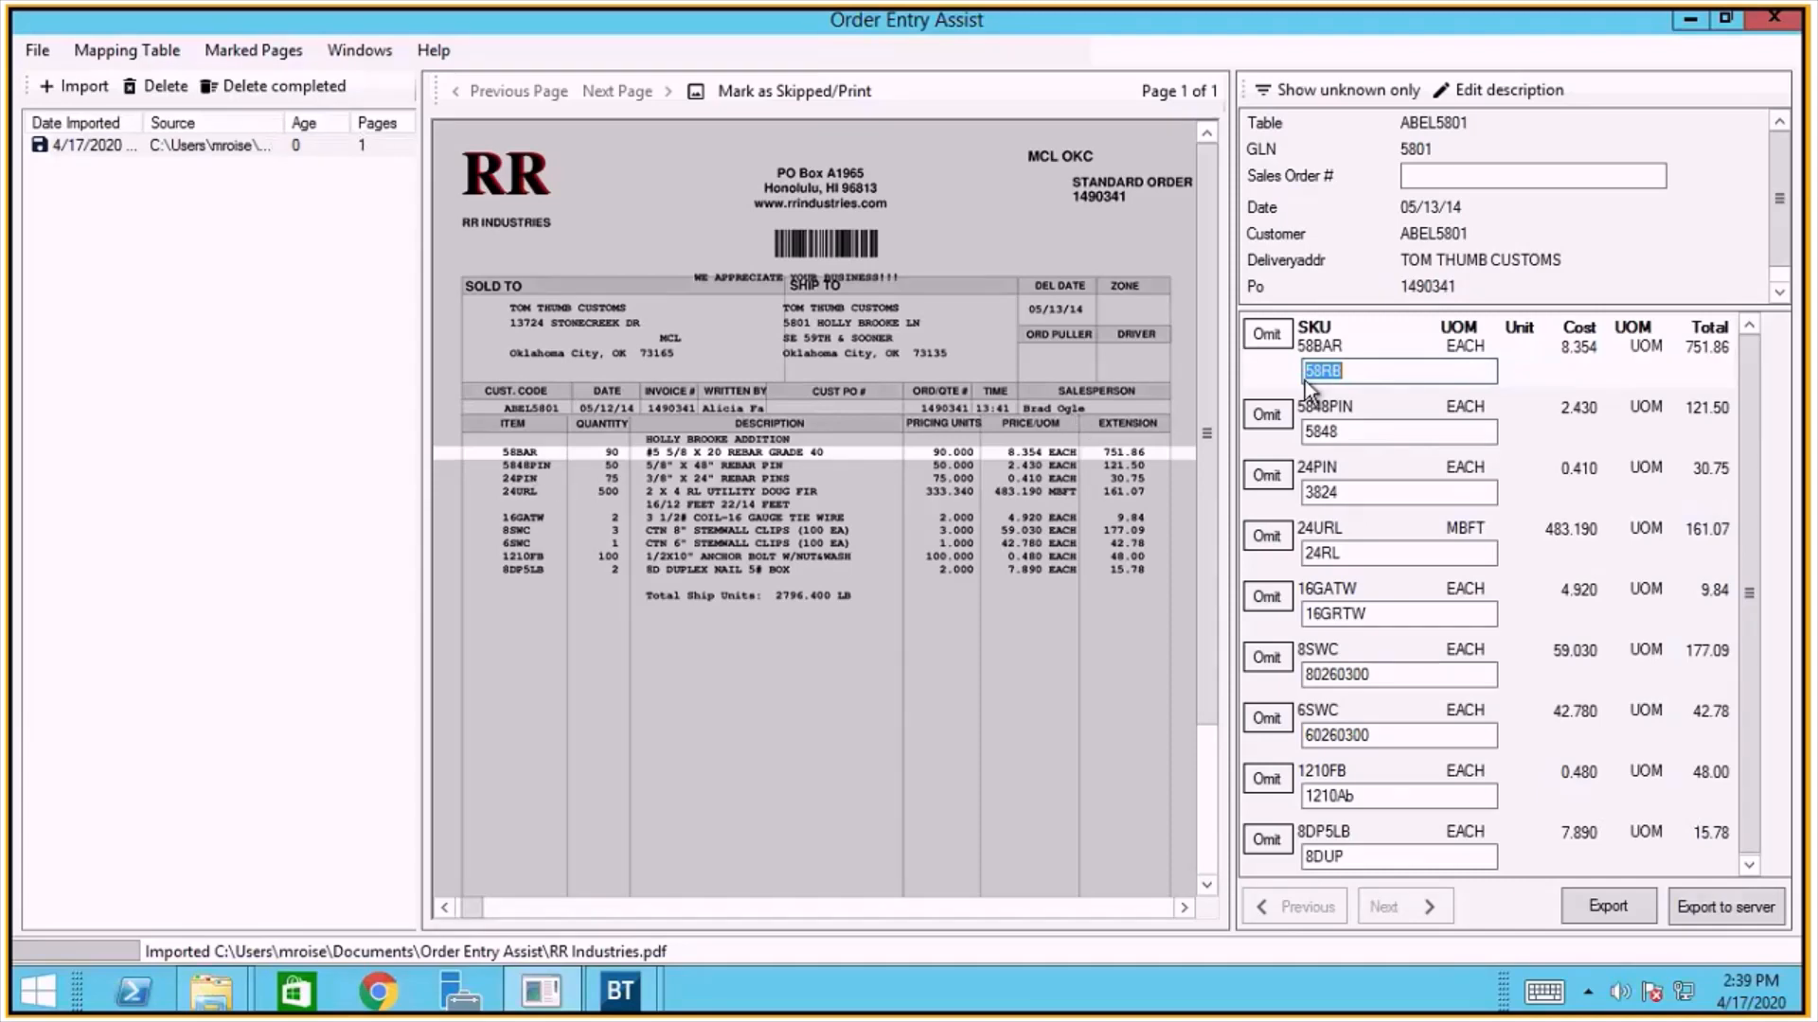
pyautogui.moveTo(1261, 498)
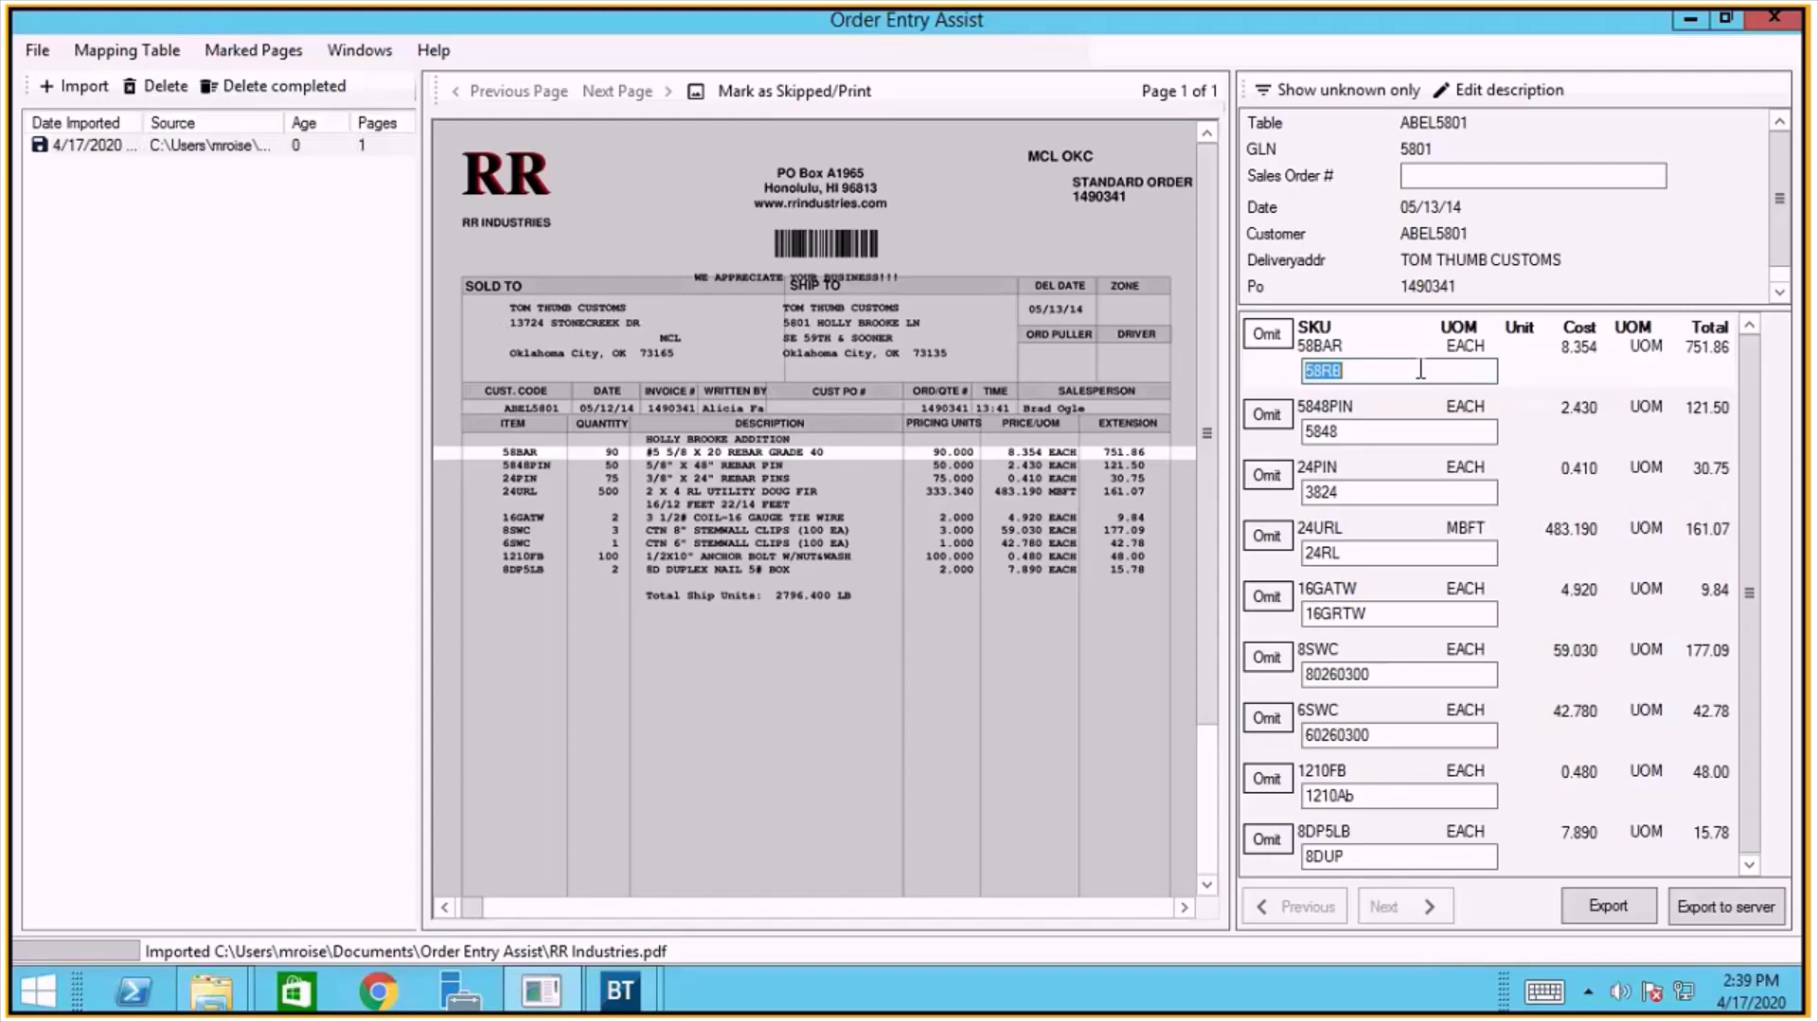
pyautogui.moveTo(231, 316)
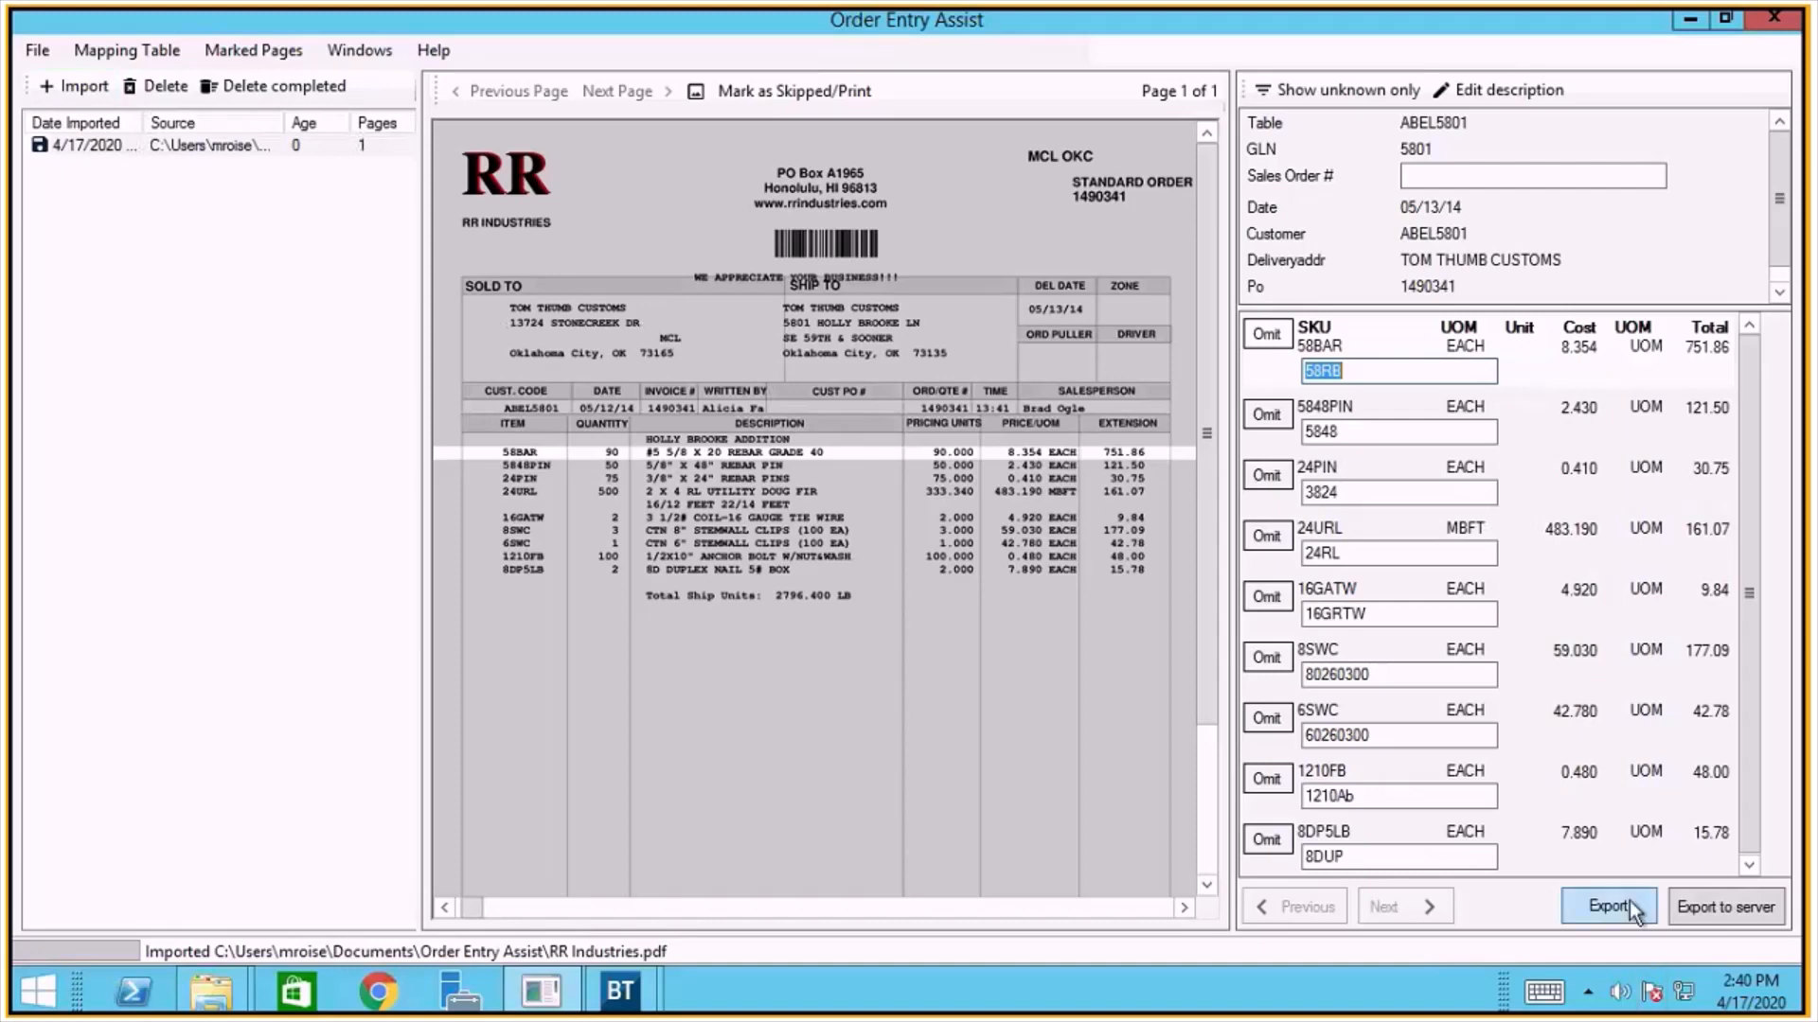
pyautogui.moveTo(1613, 917)
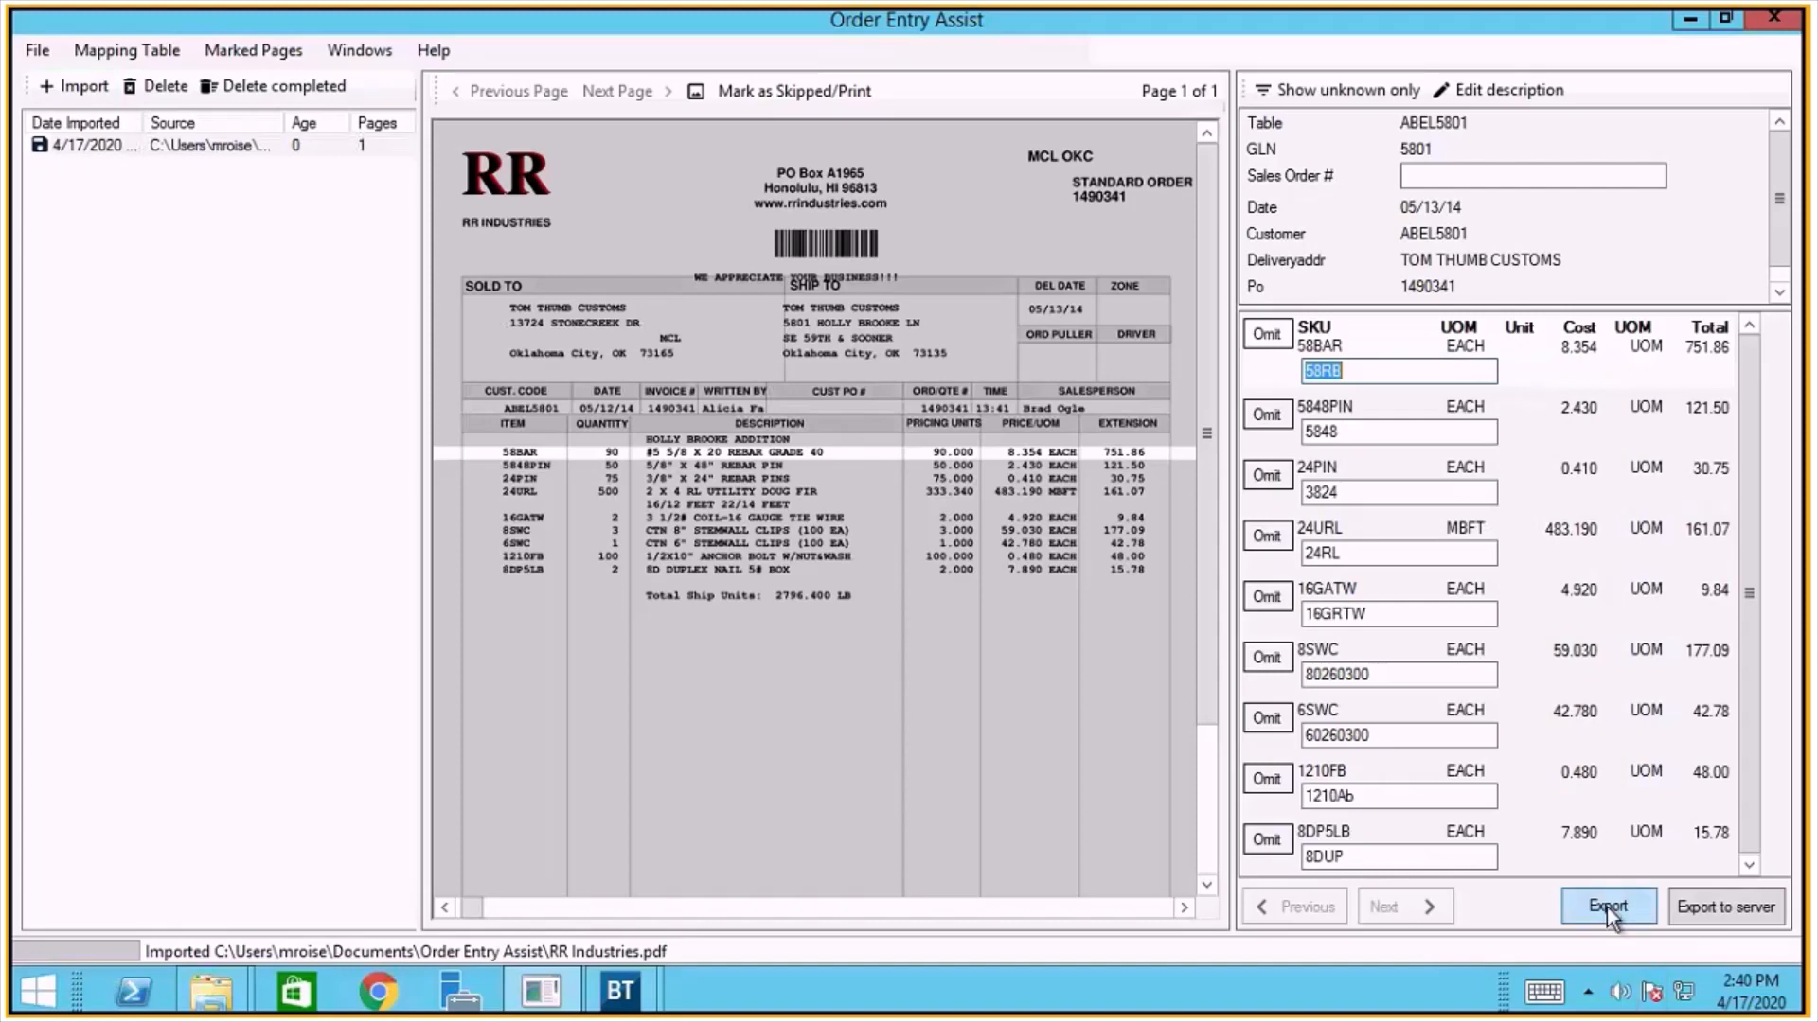
pyautogui.moveTo(1280, 486)
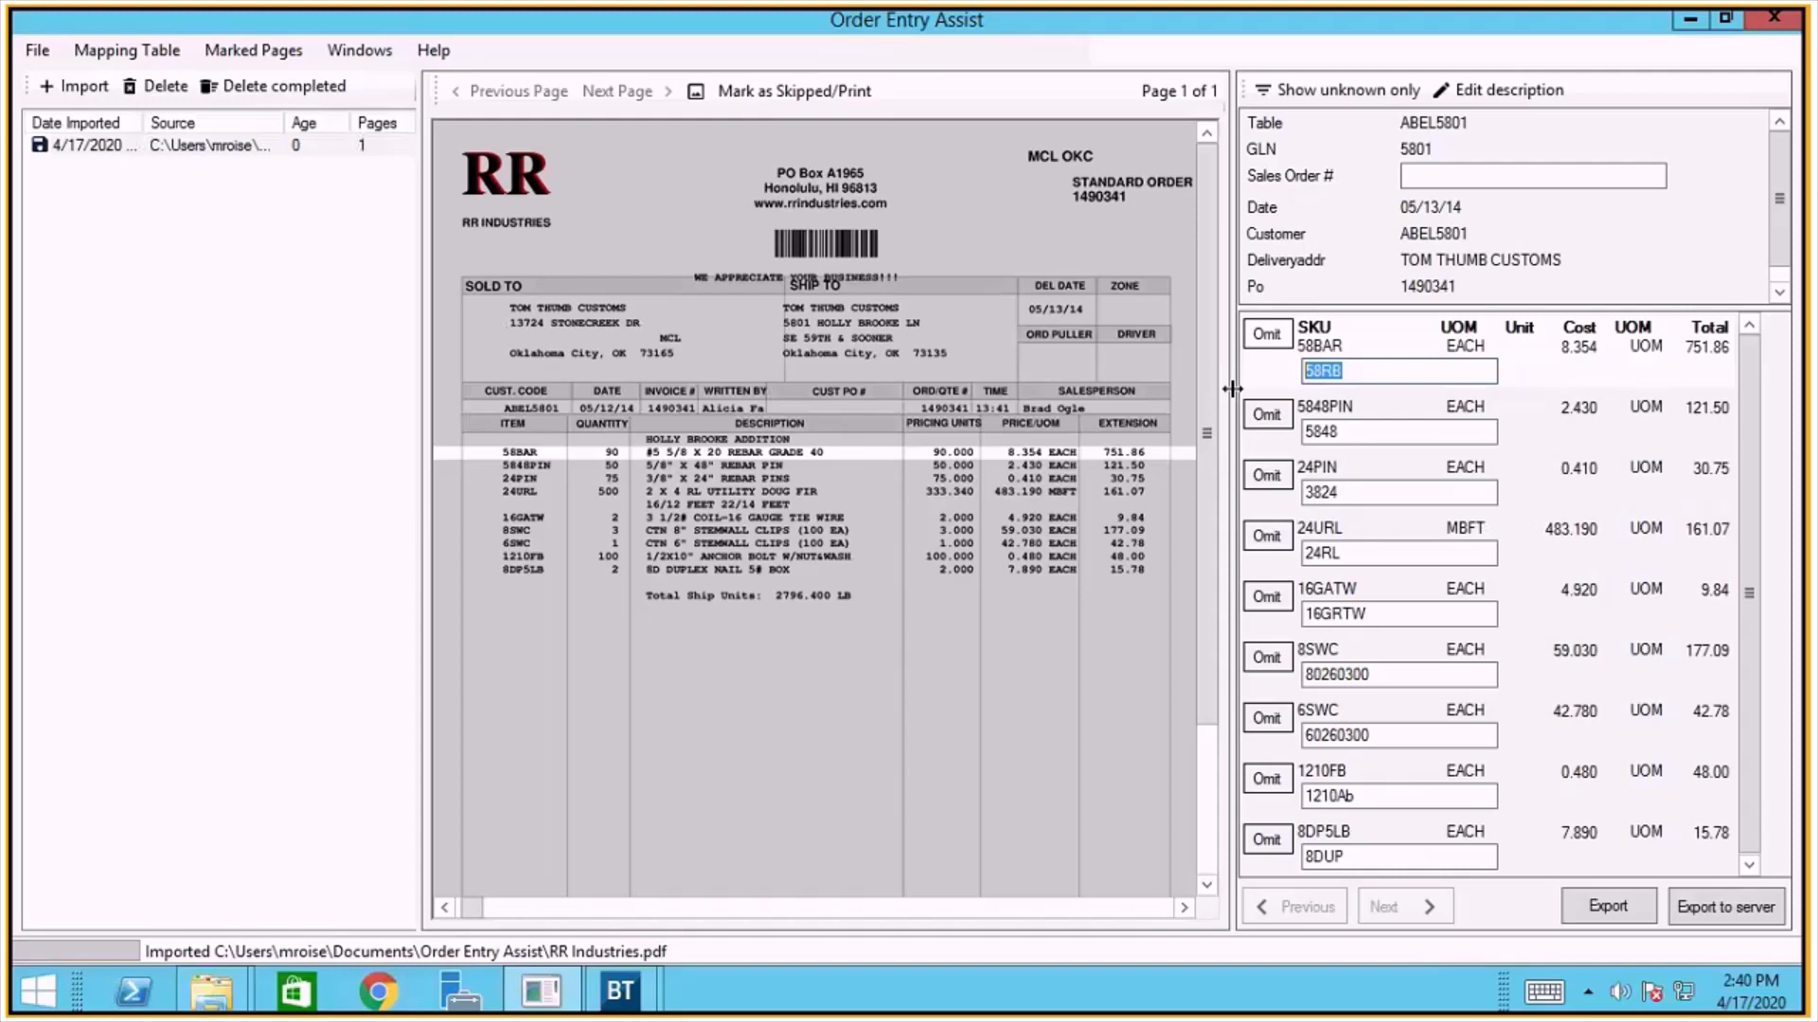
pyautogui.moveTo(1607, 906)
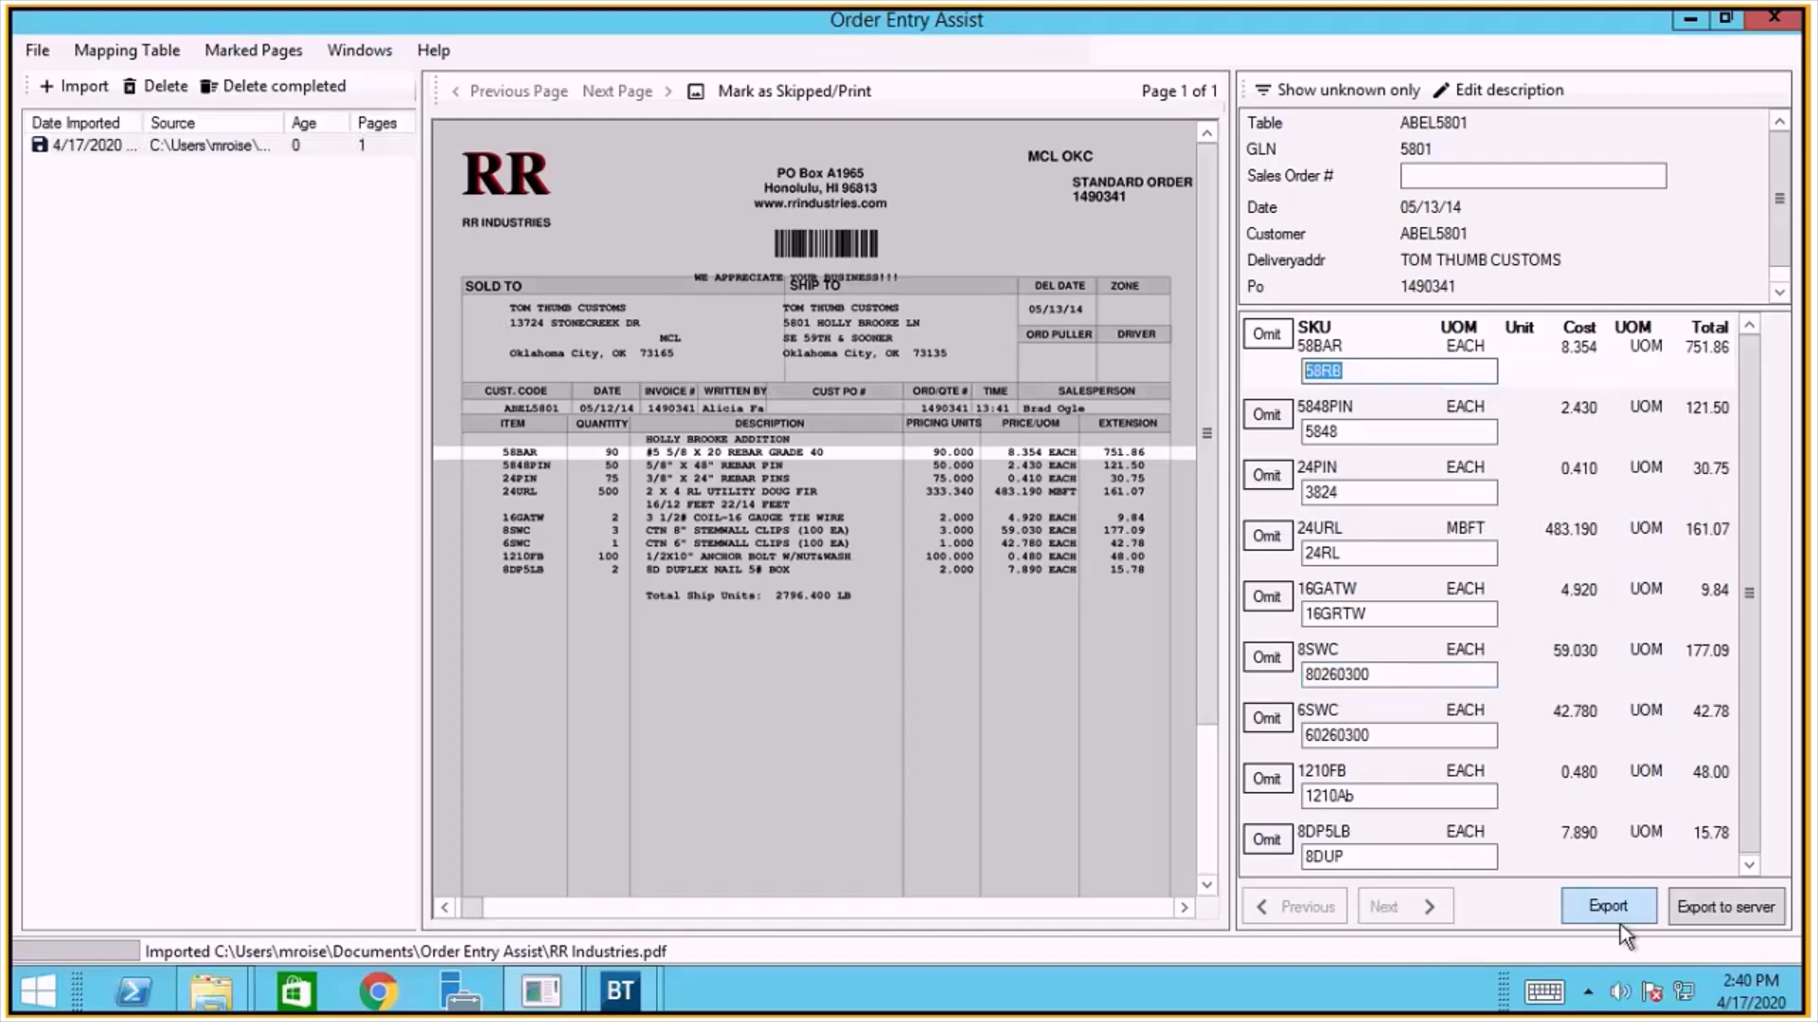
# Export the mapped RR Industries order for BisTrack and return to BisTrack.
pyautogui.click(788, 855)
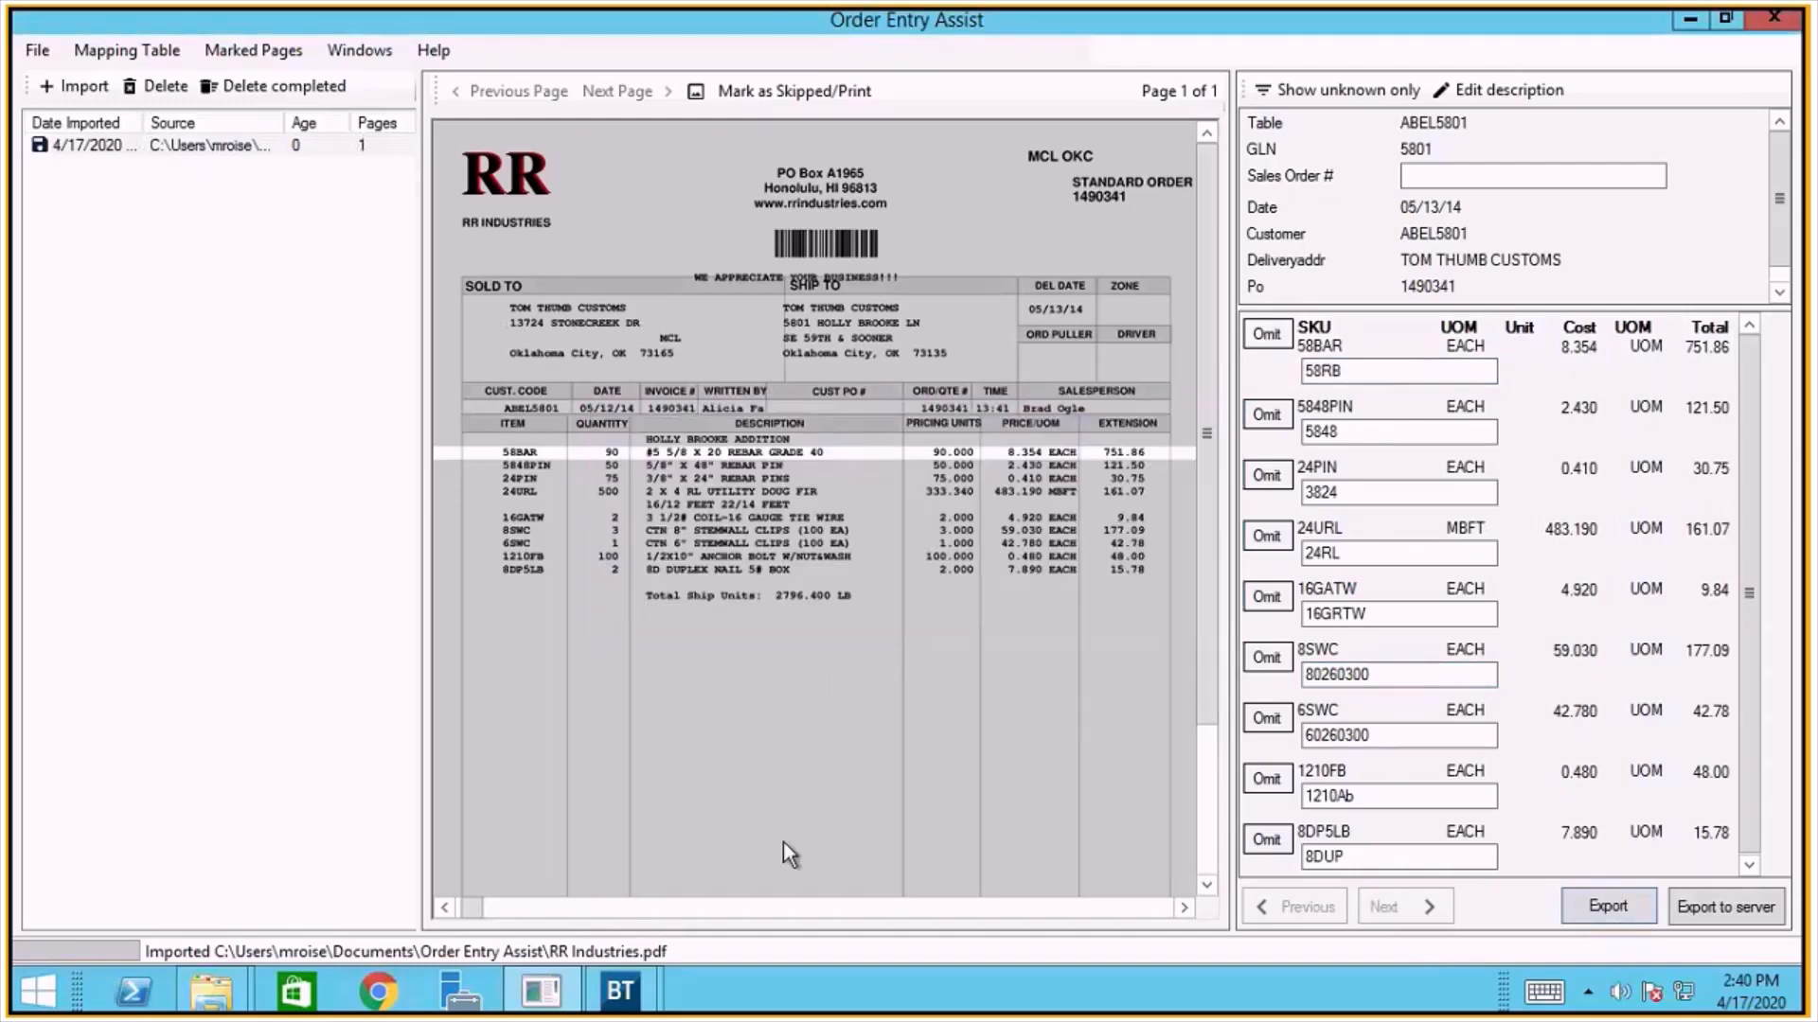
pyautogui.moveTo(621, 991)
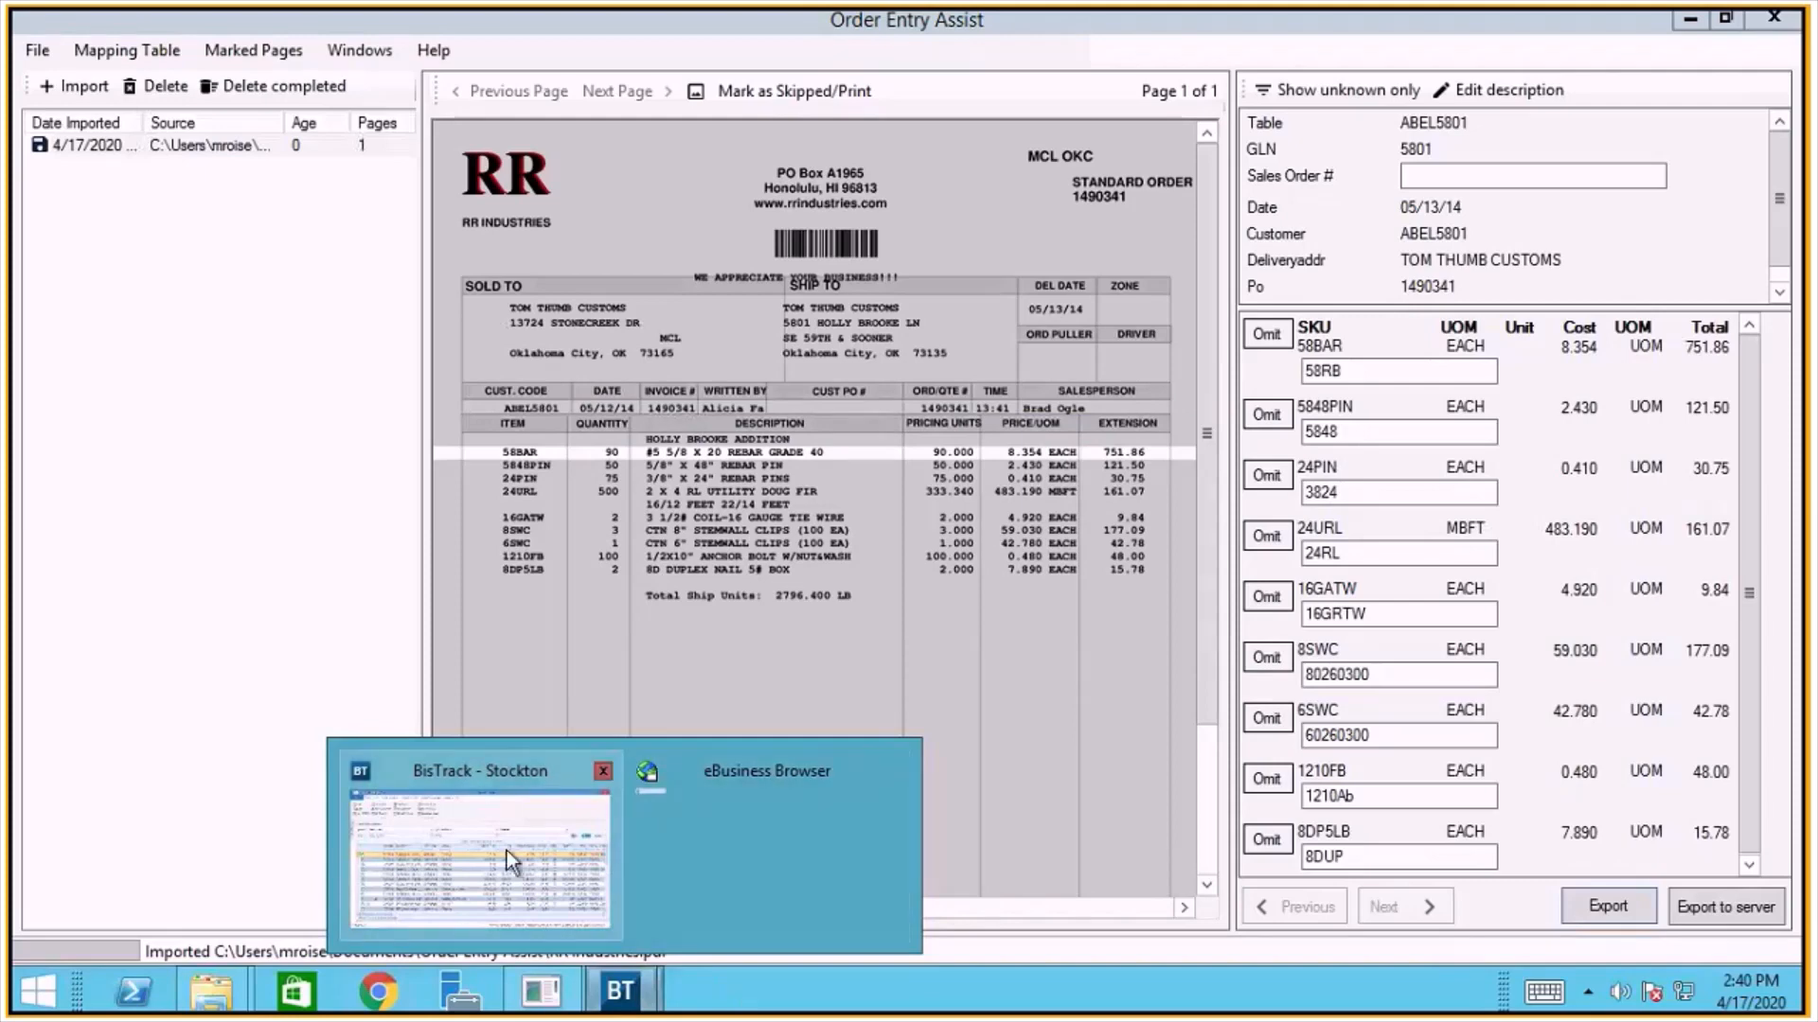
pyautogui.click(480, 869)
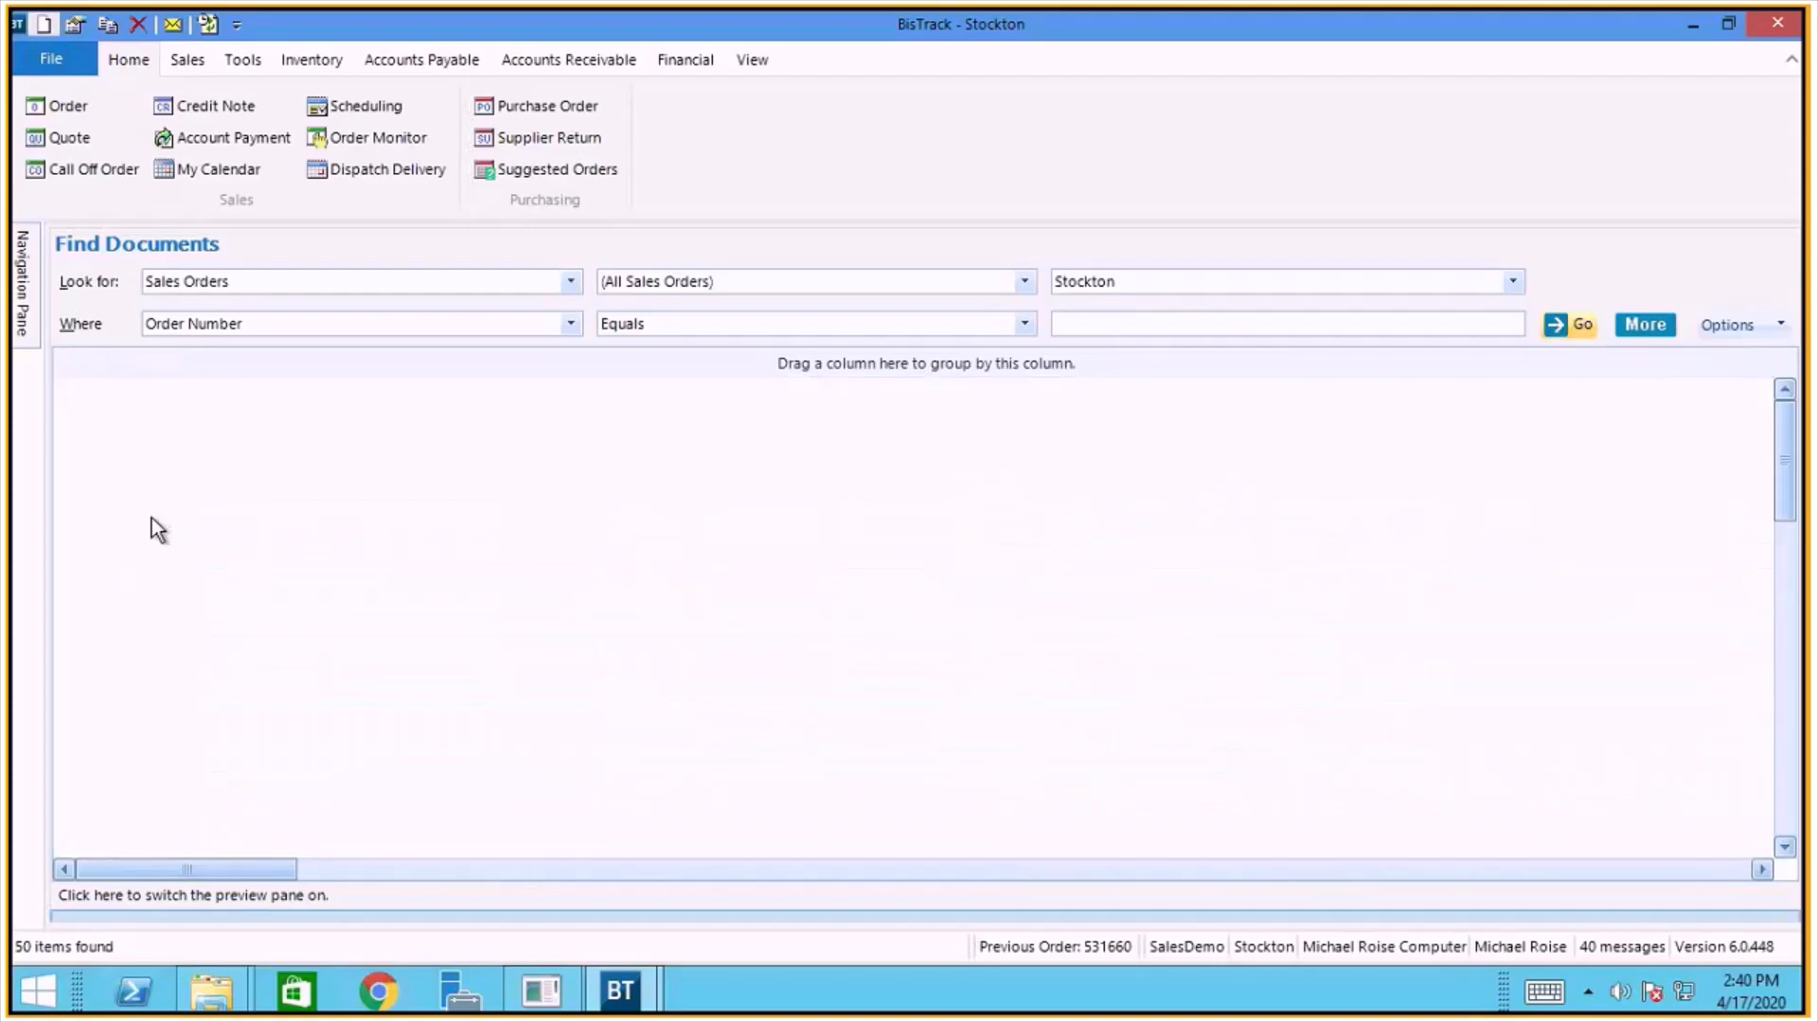
# Reload the sales order list with Go so new order 531690 appears.
pyautogui.click(1579, 324)
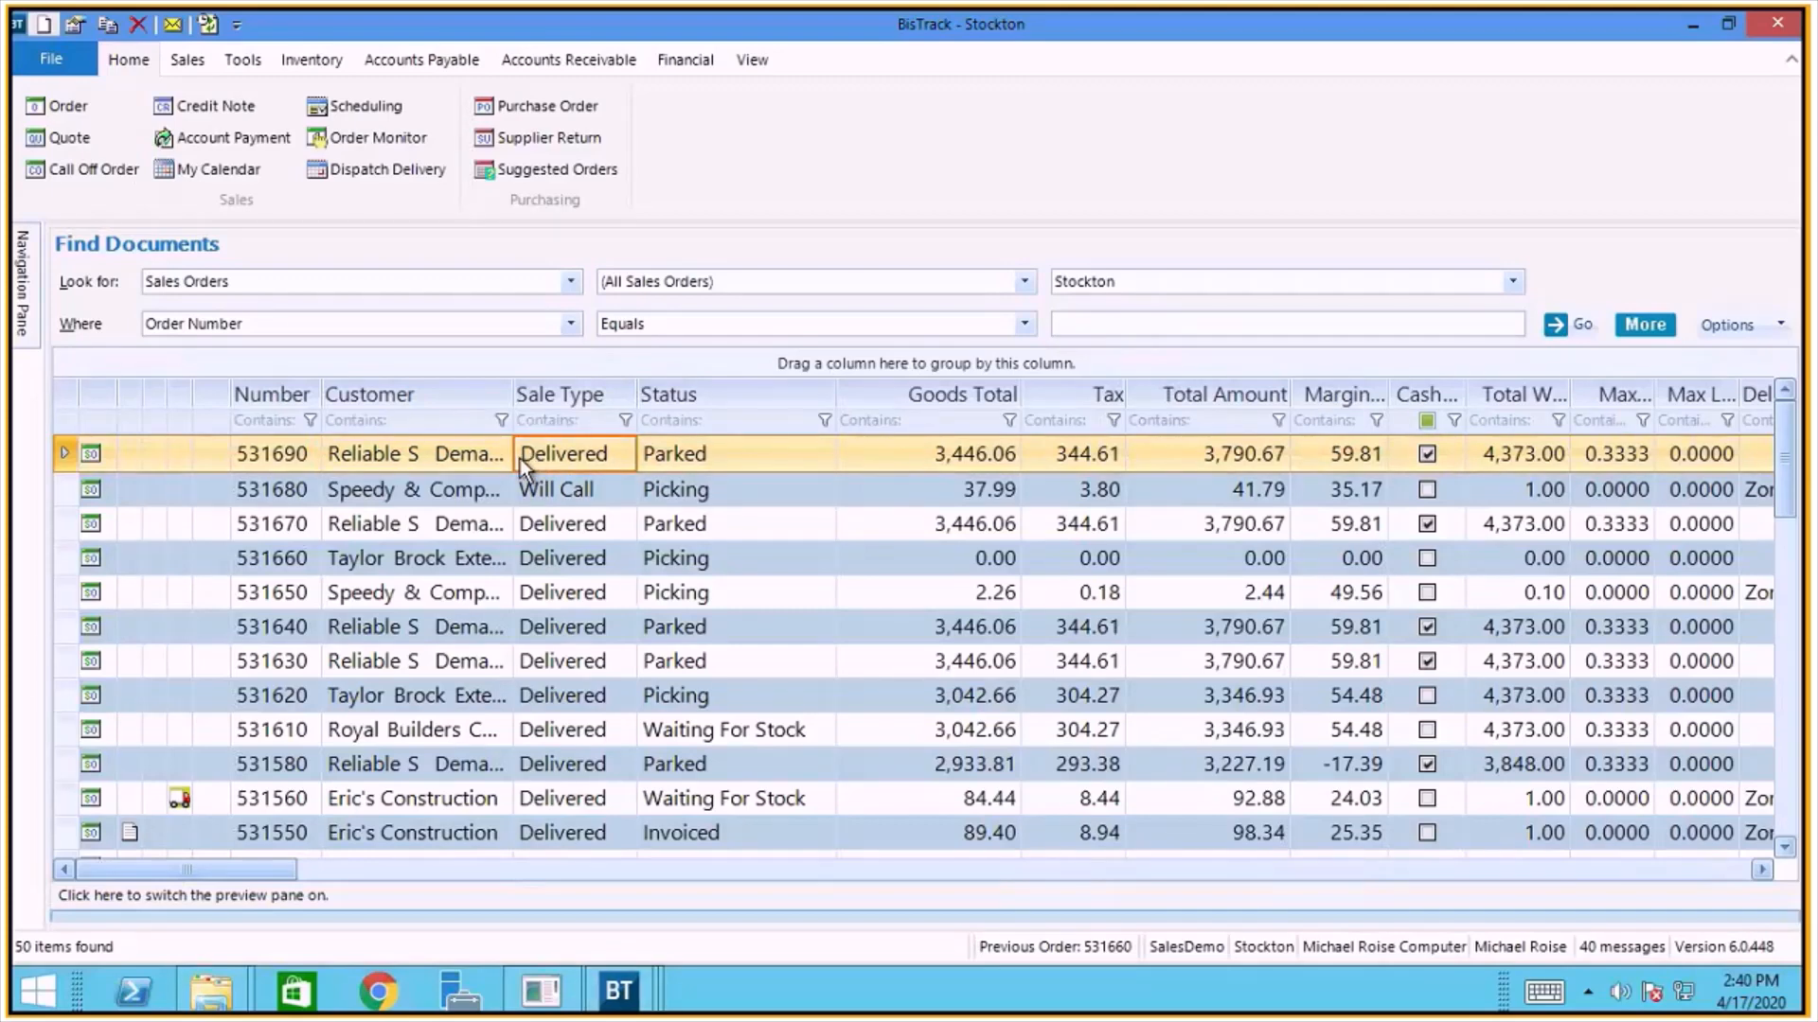
# Open new sales order 531690 from the Find Documents grid.
pyautogui.doubleClick(271, 453)
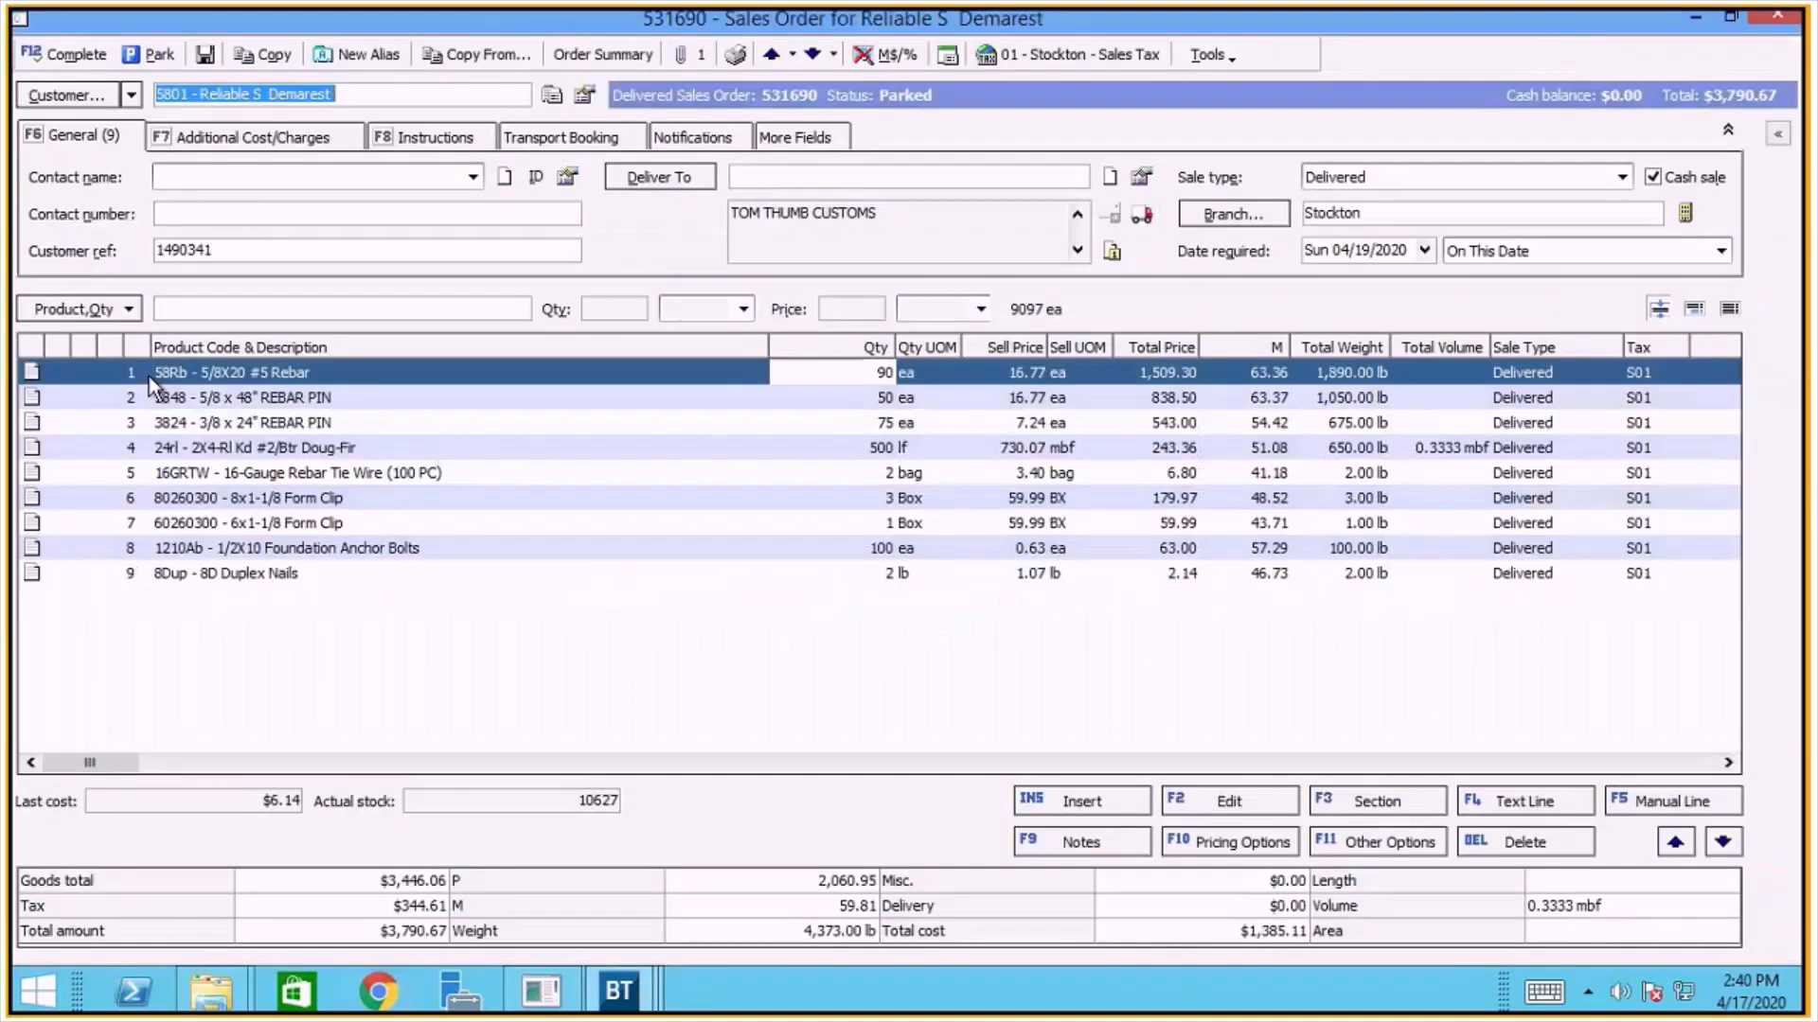
pyautogui.moveTo(405, 385)
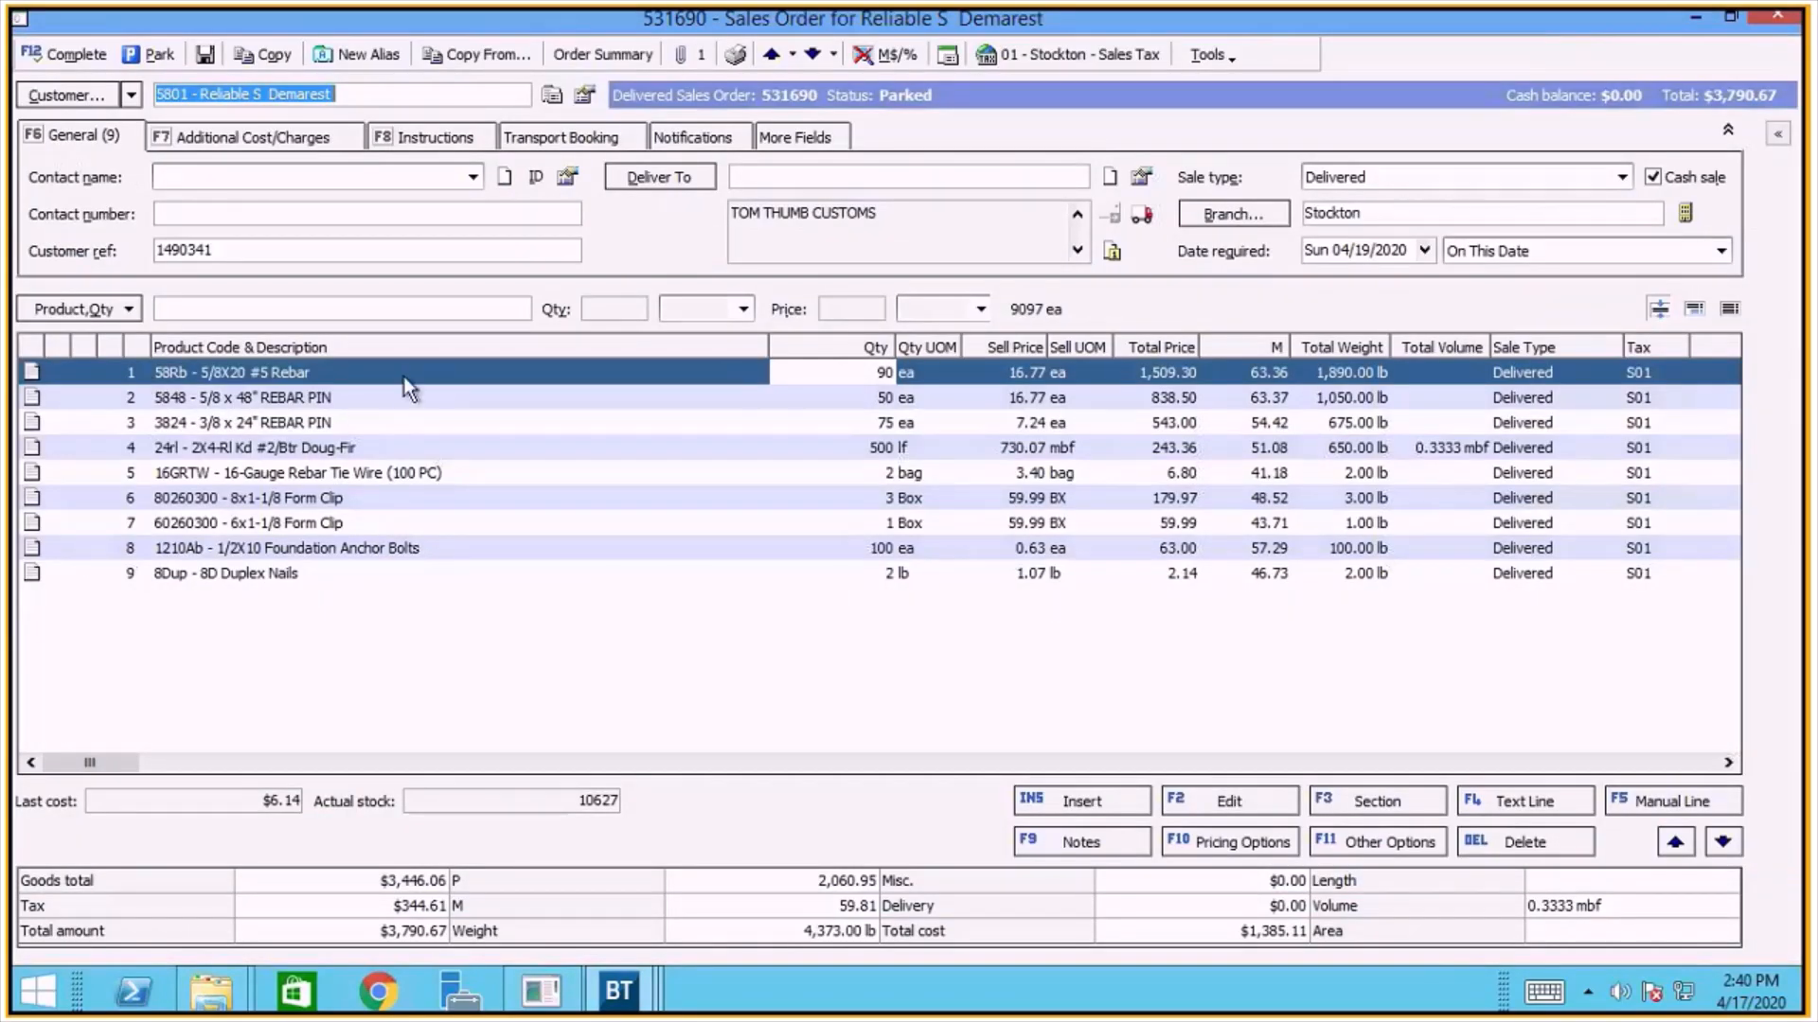
pyautogui.moveTo(207, 398)
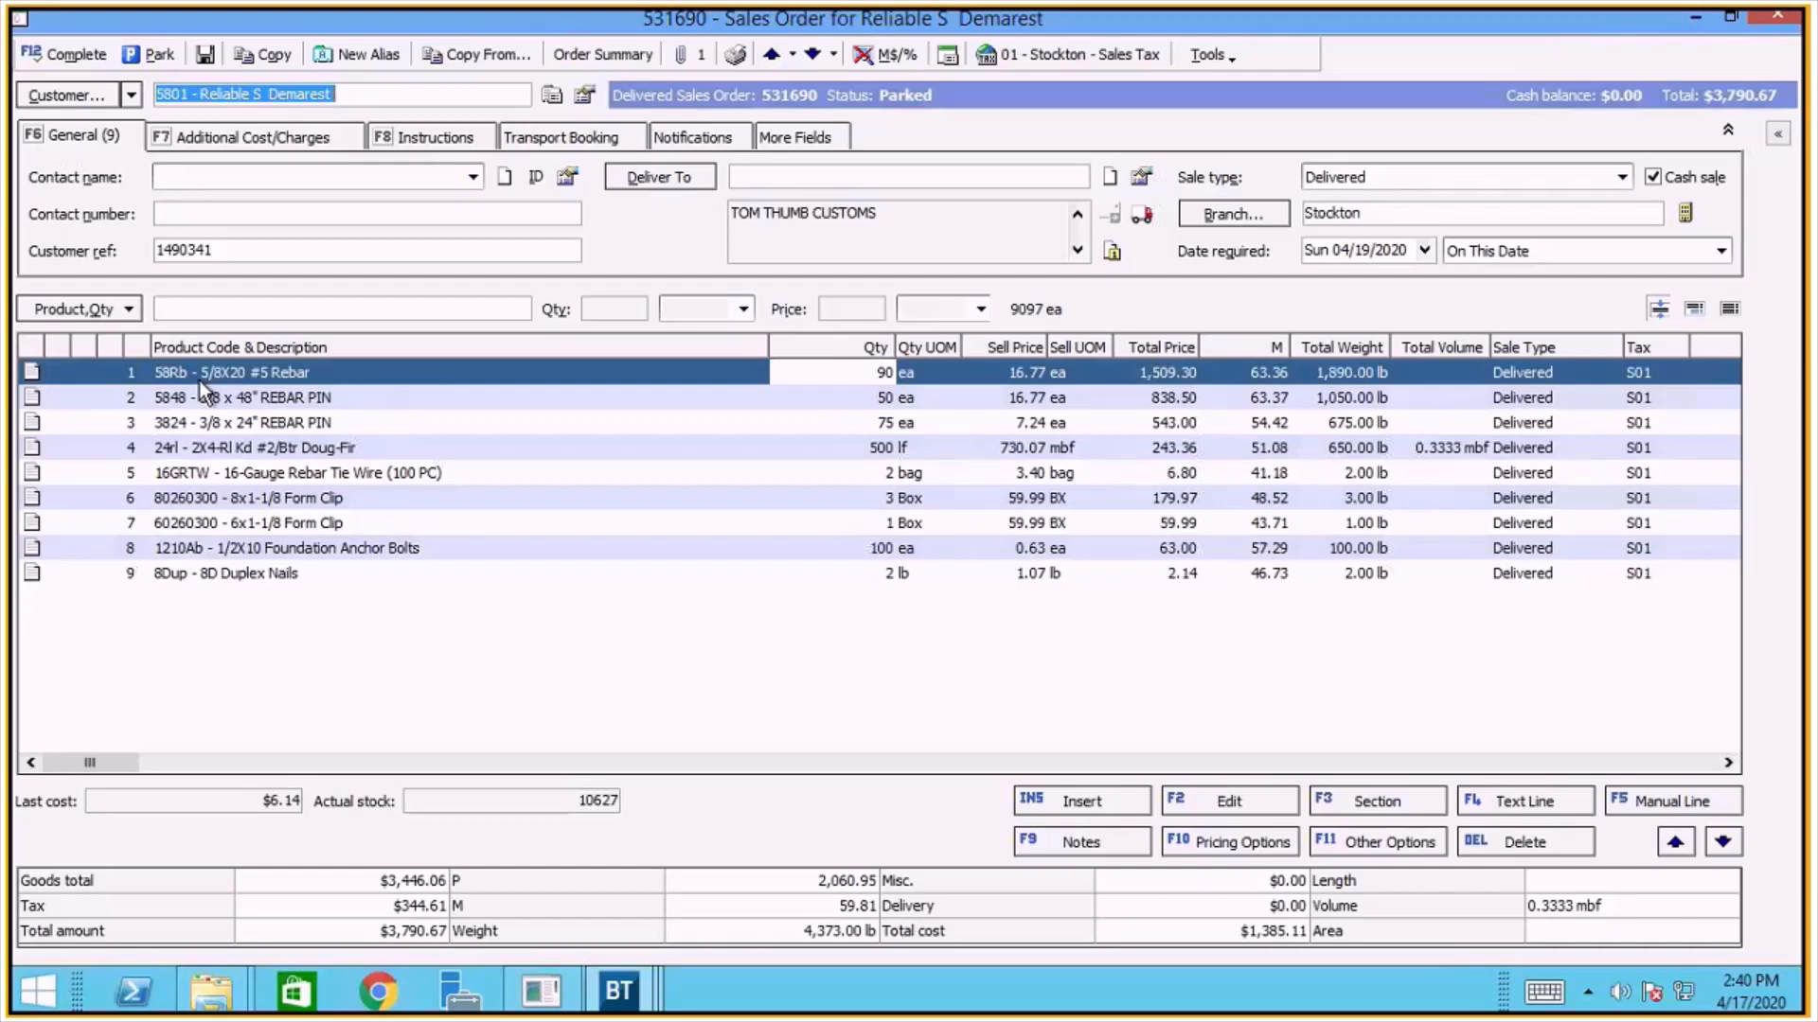
pyautogui.moveTo(998, 362)
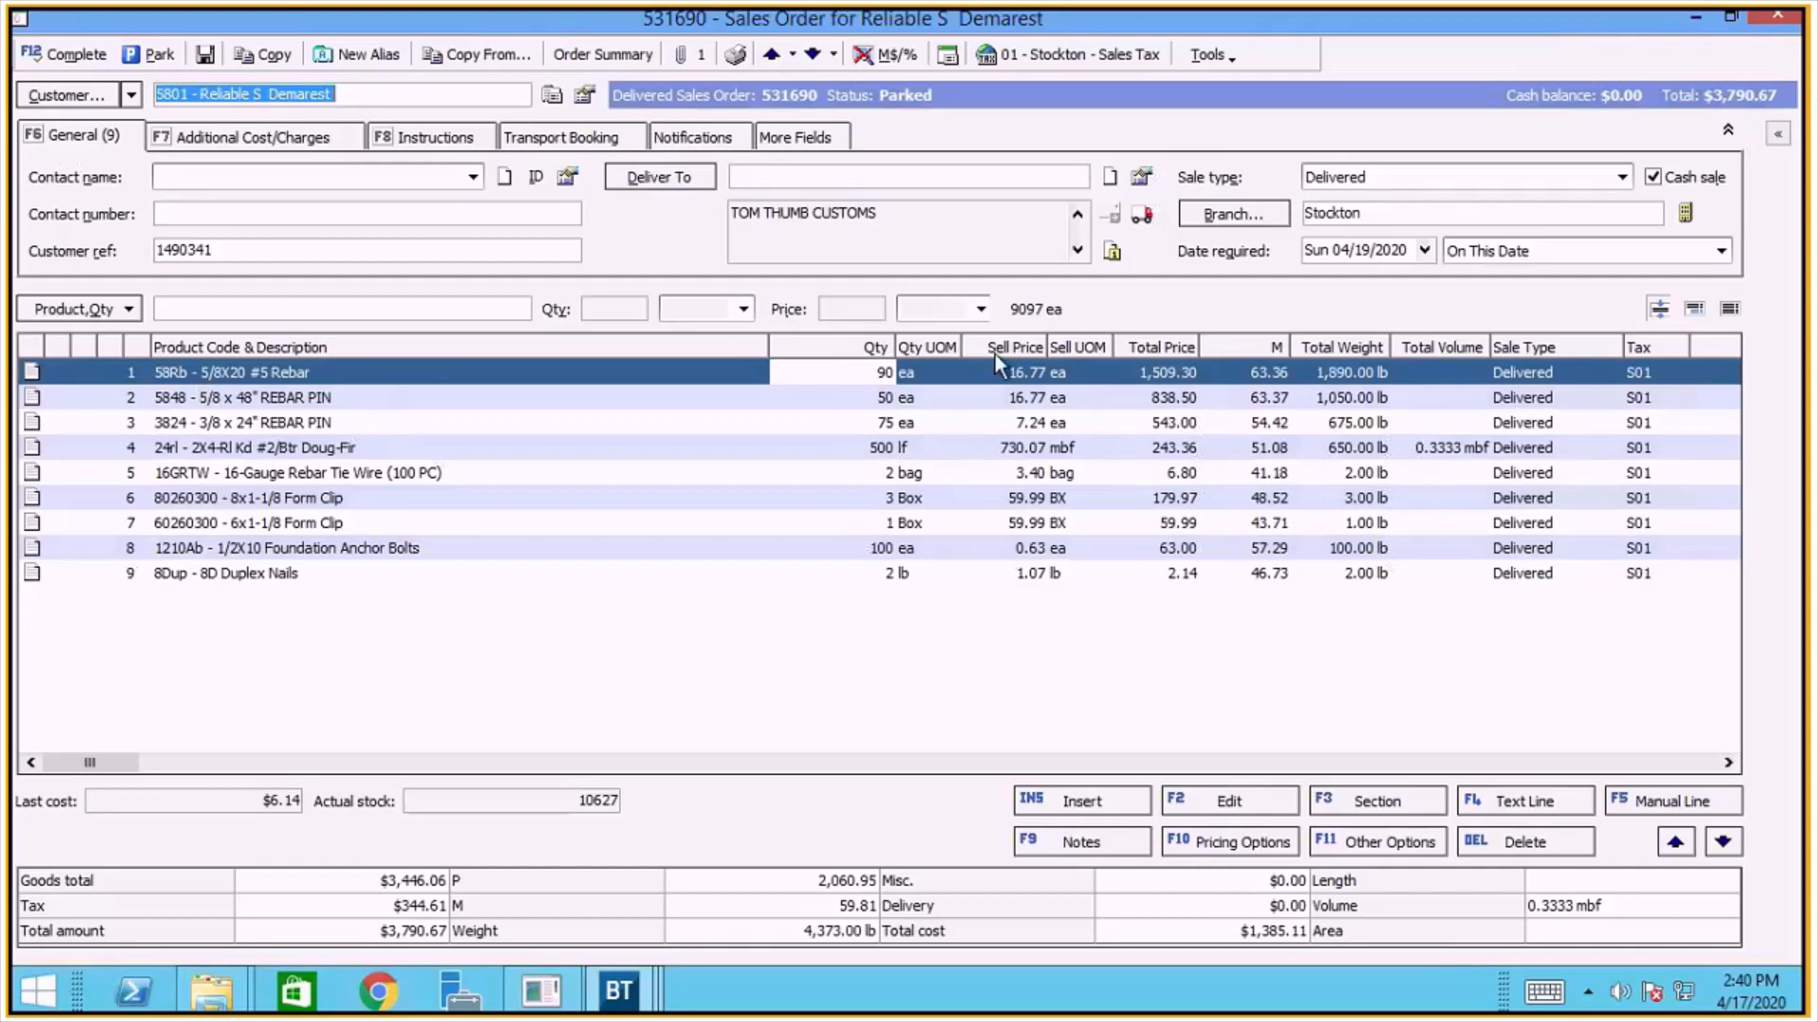
pyautogui.moveTo(1043, 386)
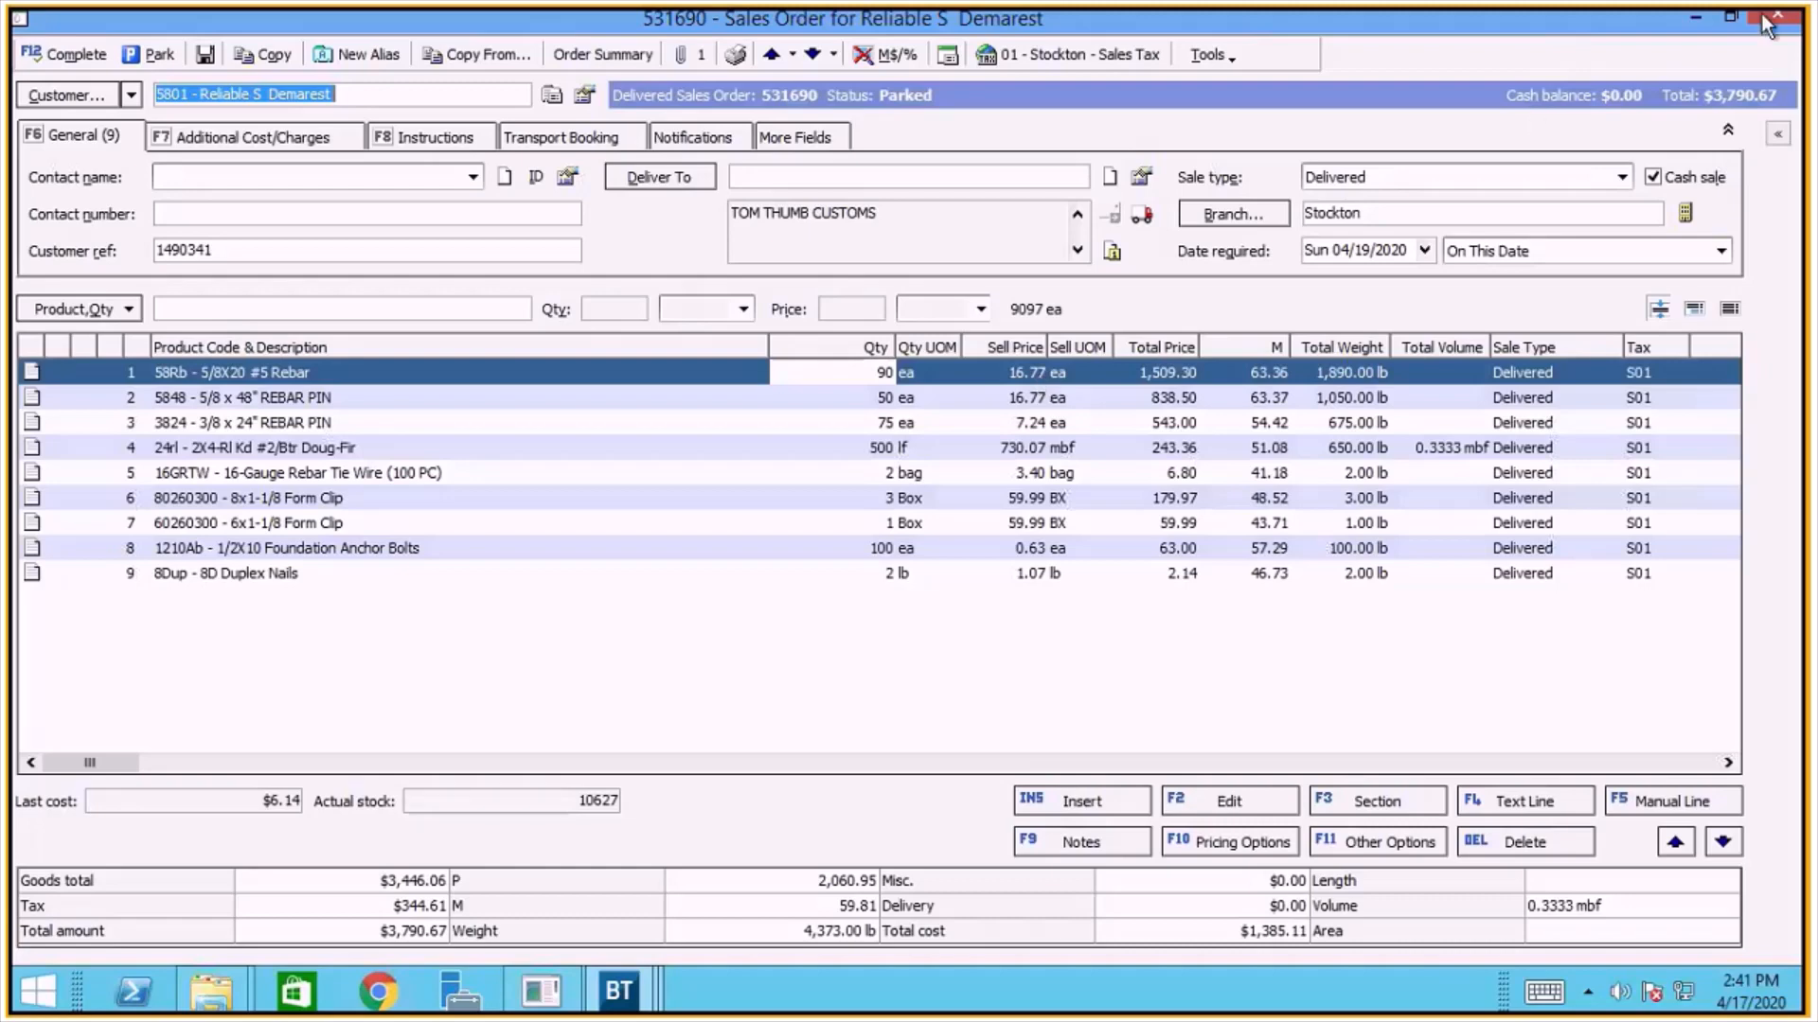
# Close order 531690 and select existing order 531660 in the list.
pyautogui.click(1768, 19)
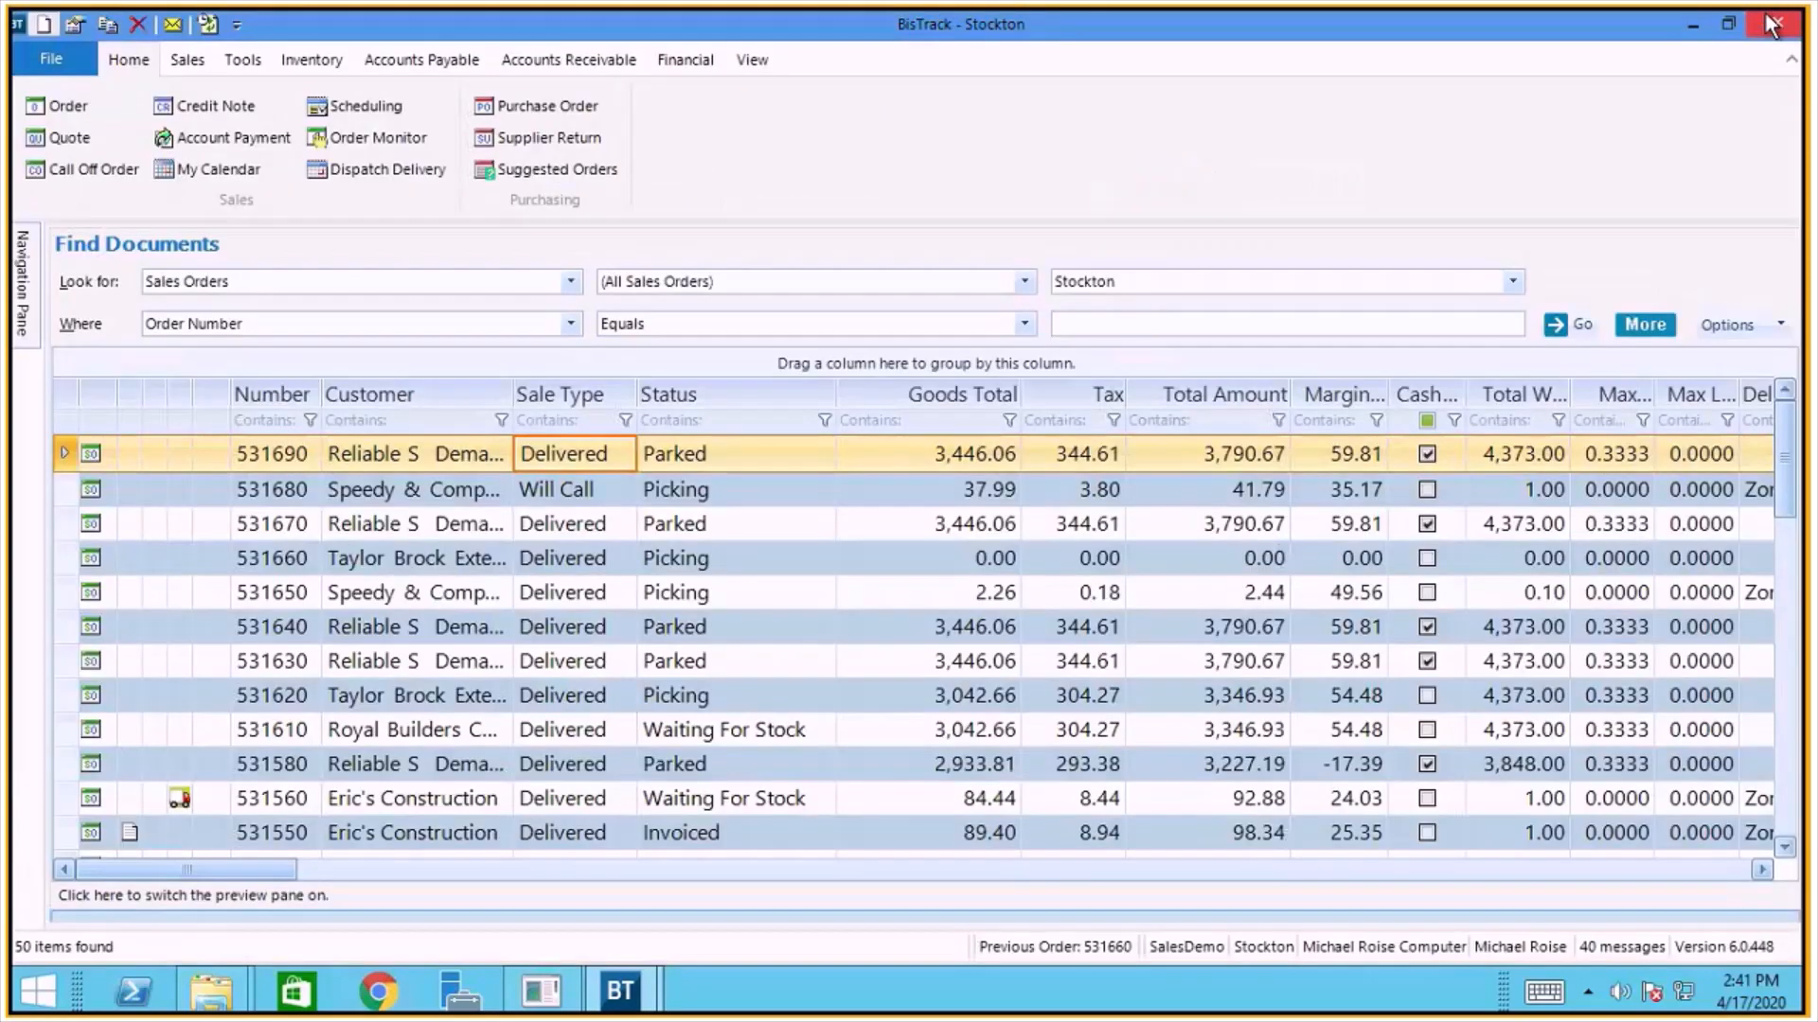
pyautogui.click(950, 556)
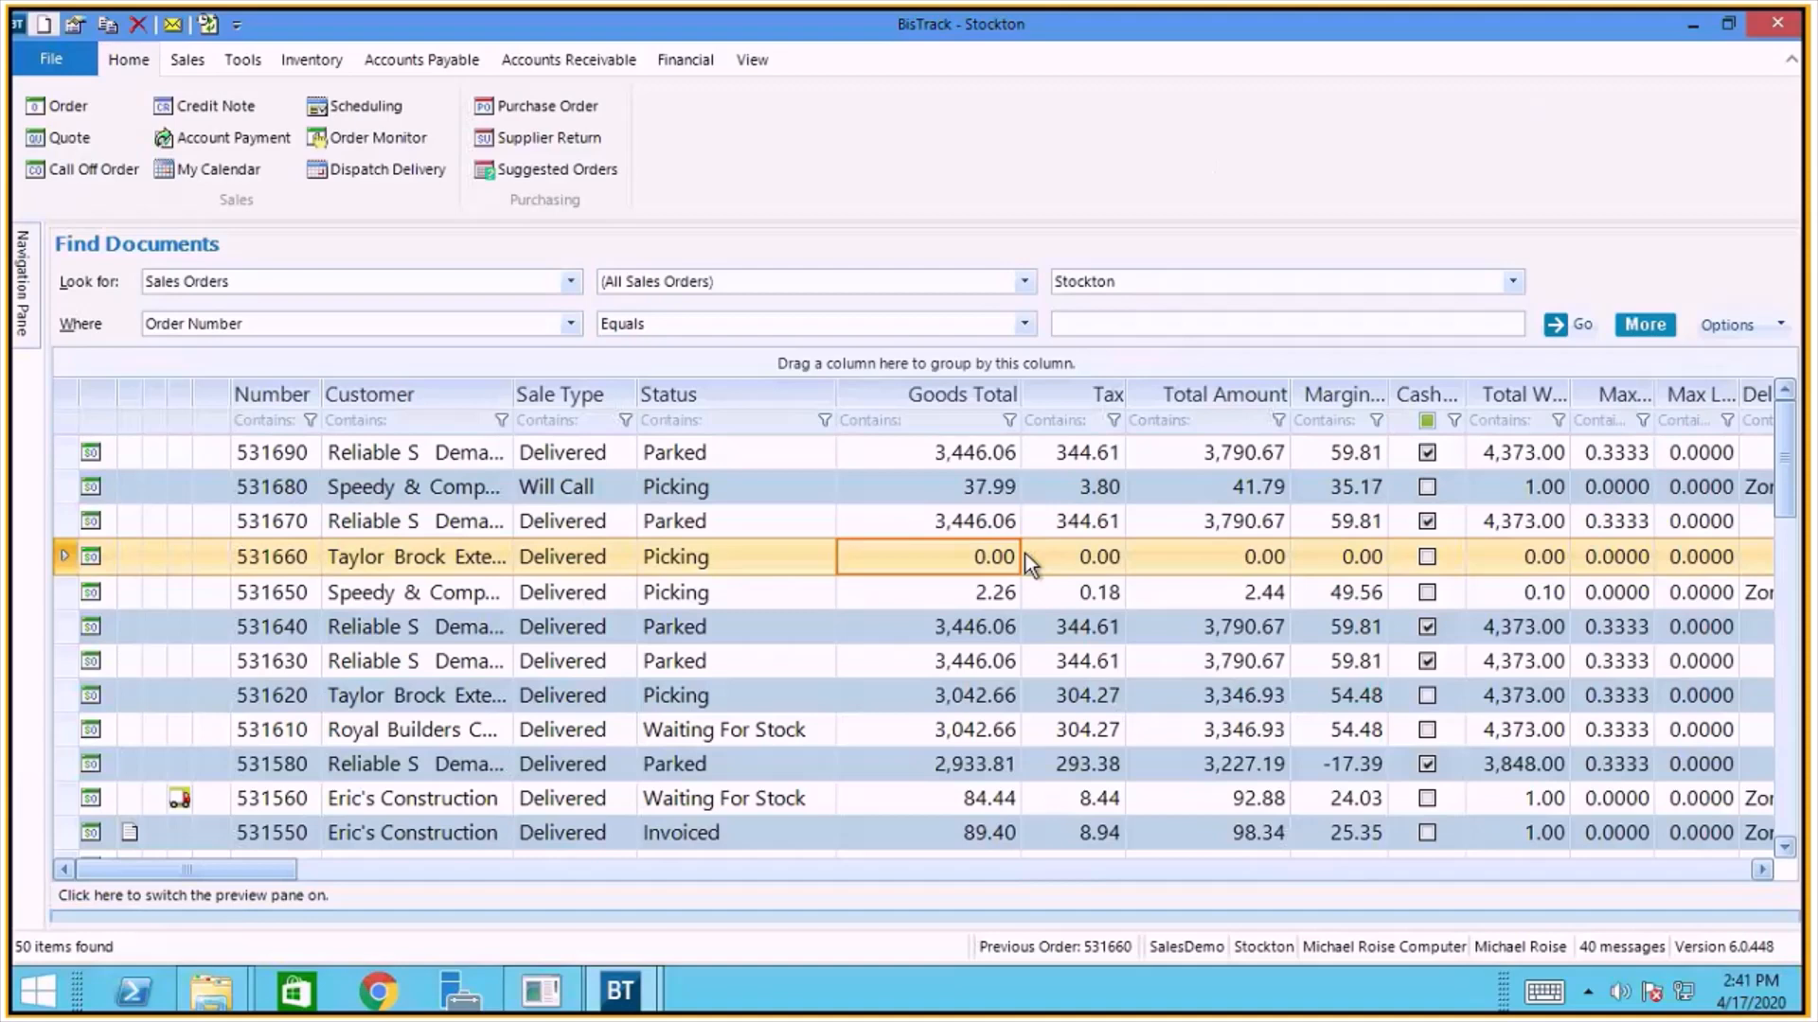
pyautogui.moveTo(1076, 576)
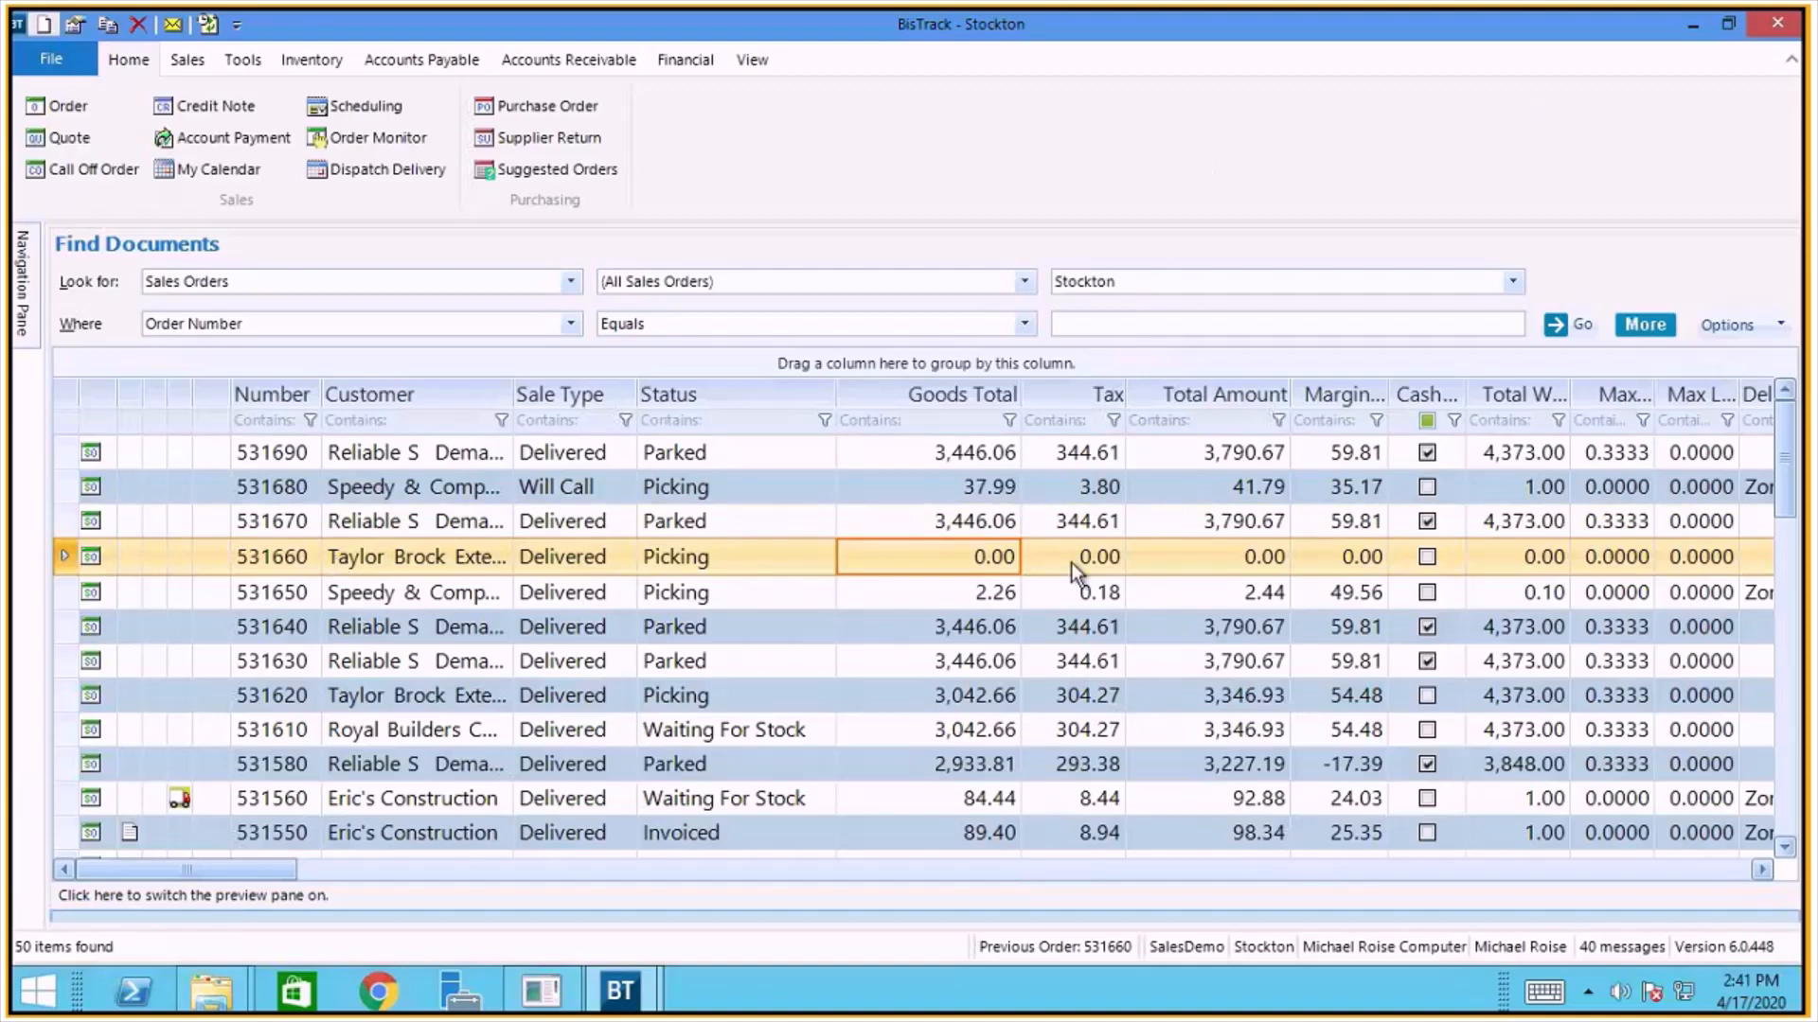
pyautogui.moveTo(1005, 573)
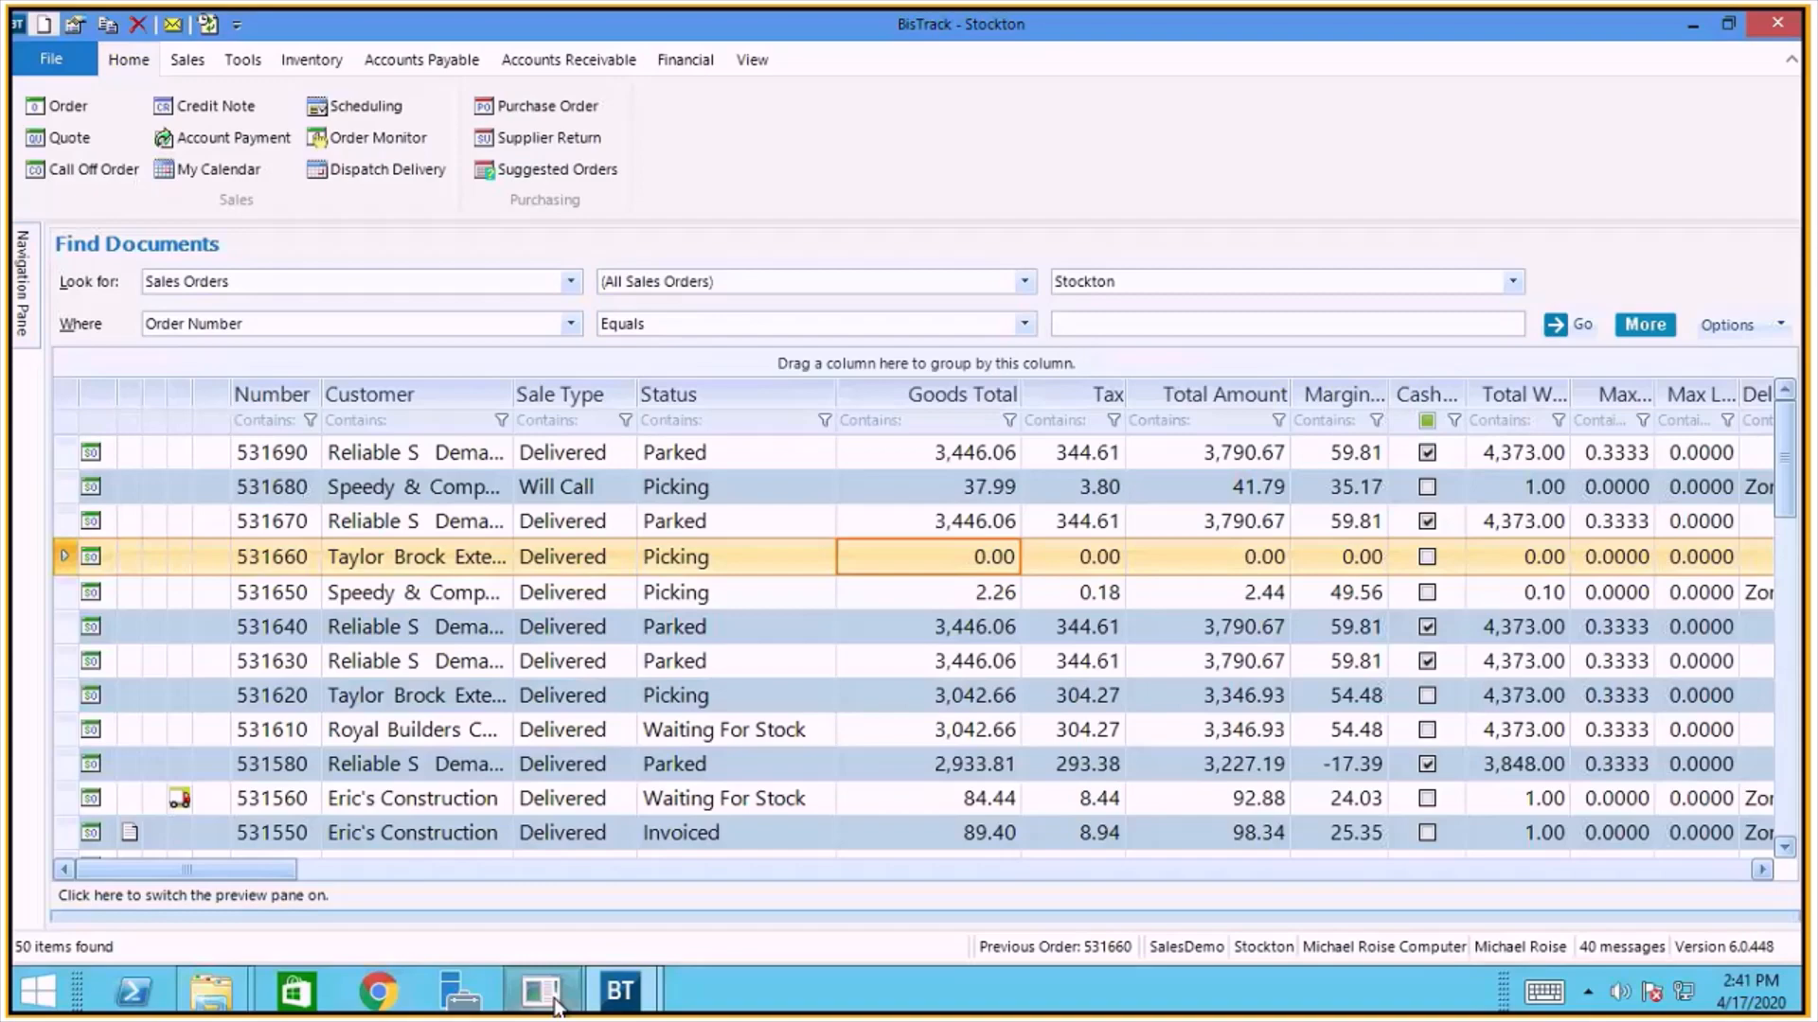
# Export the RR Industries order against Sales Order # 531660 and confirm.
pyautogui.click(540, 990)
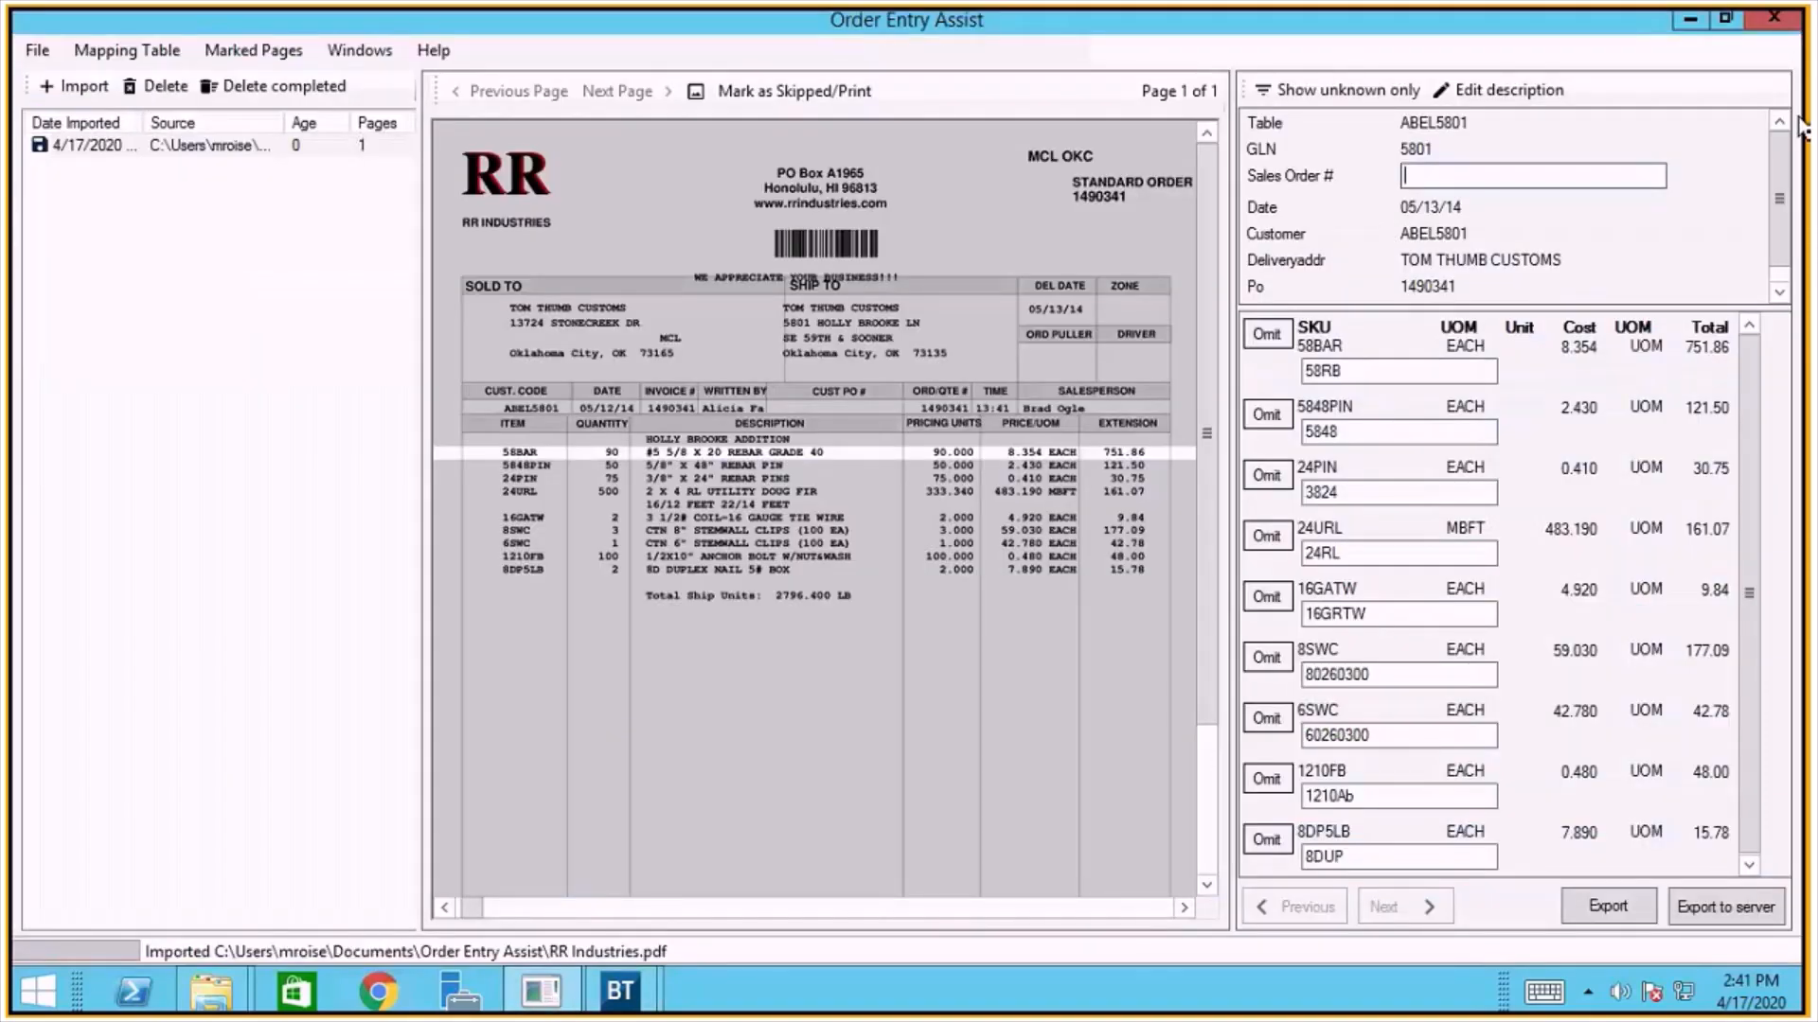
pyautogui.write('531660')
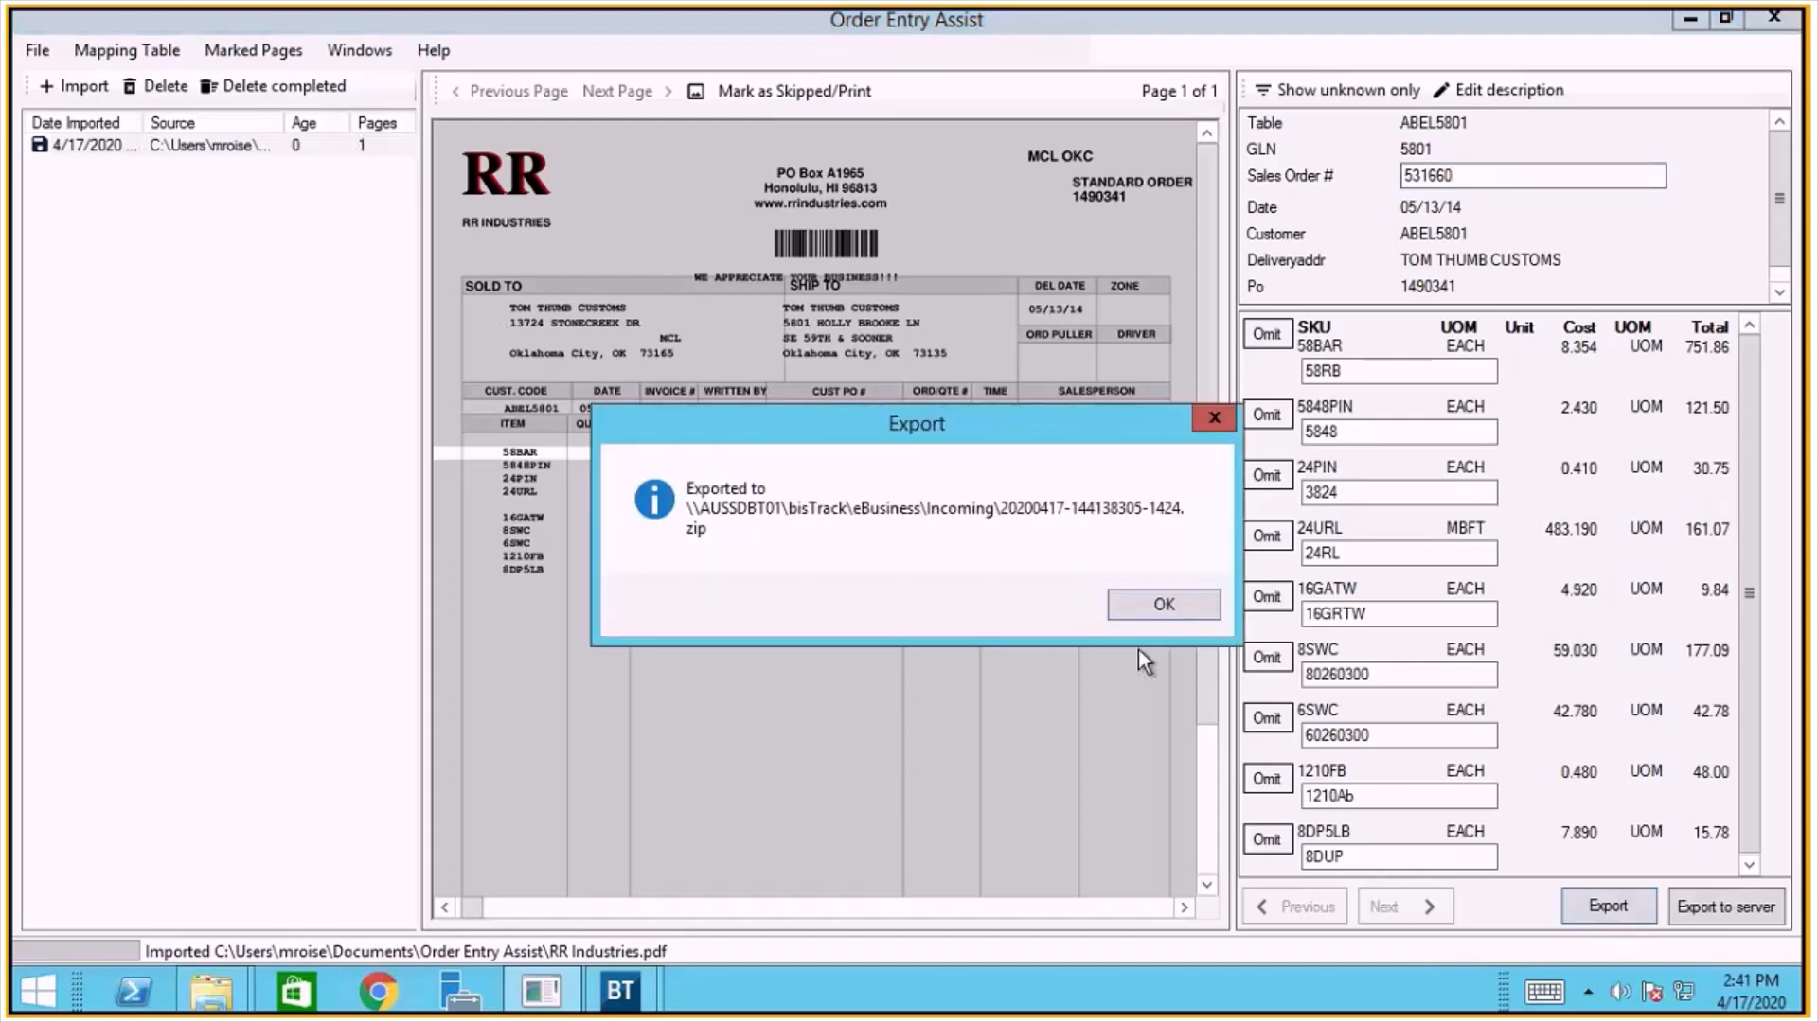
pyautogui.click(1163, 604)
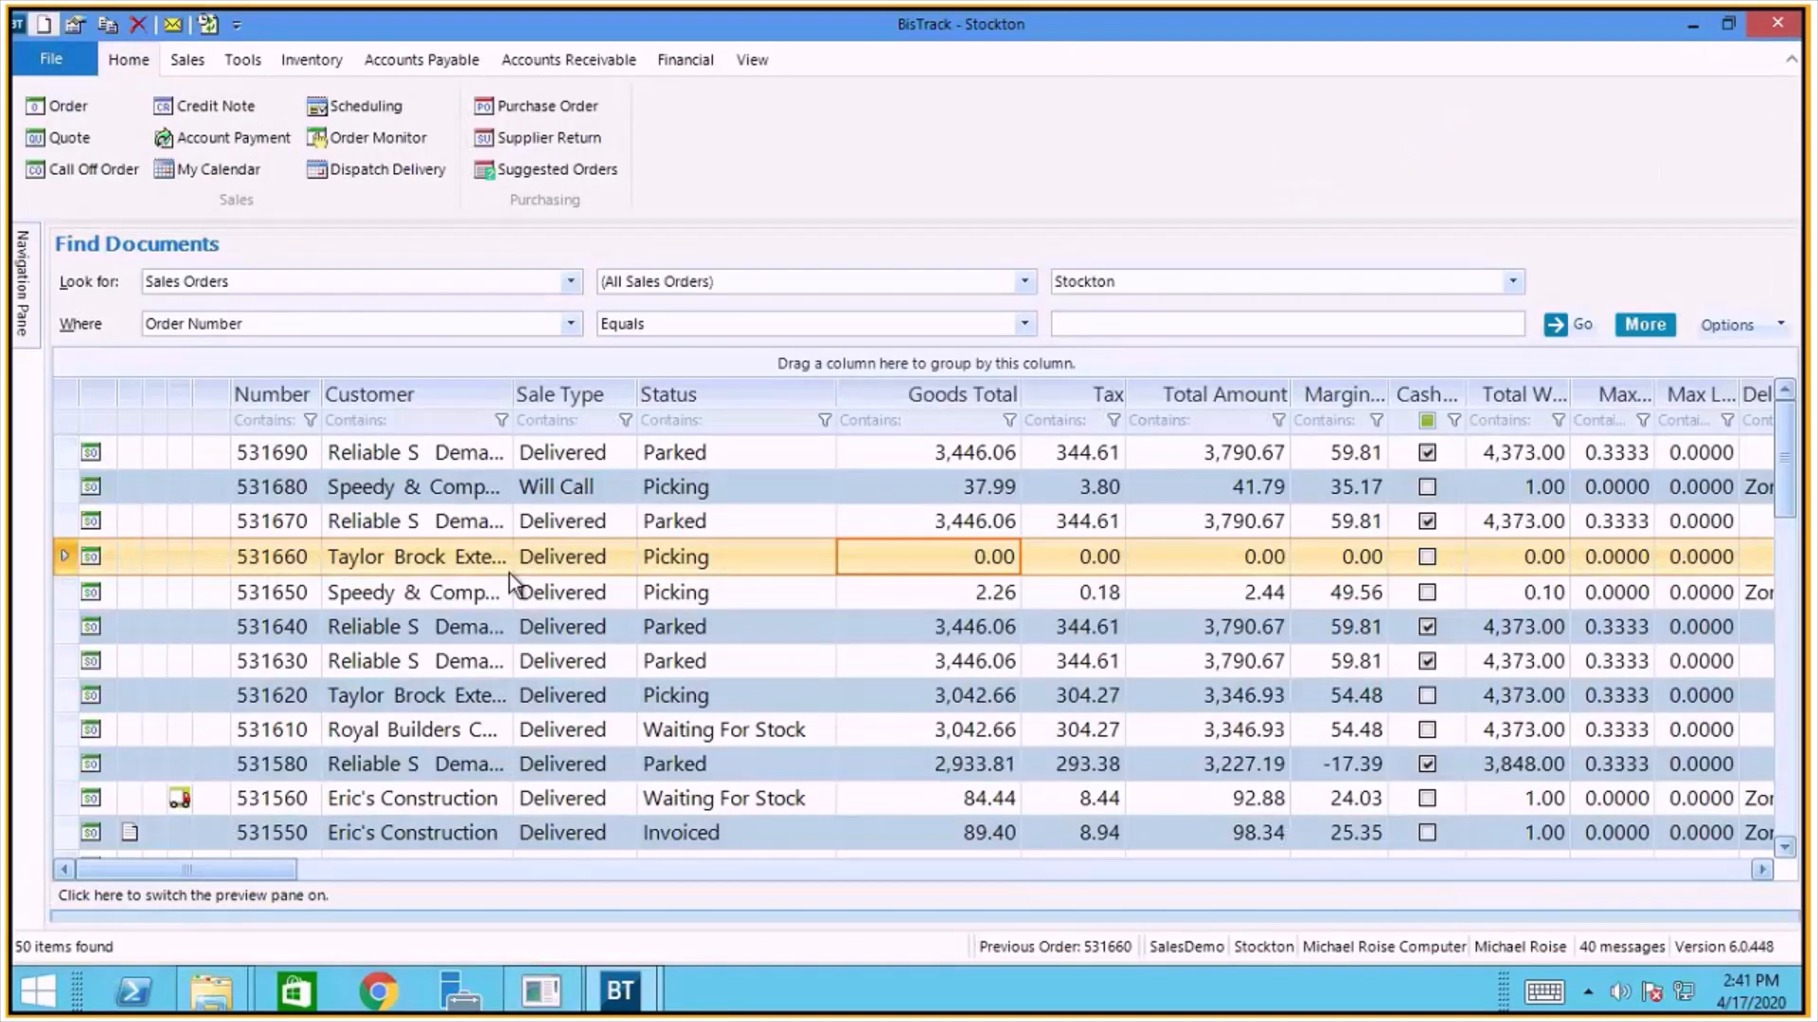
# Look up order number 531660 and open the Taylor Brock Exteriors order.
pyautogui.write('531660')
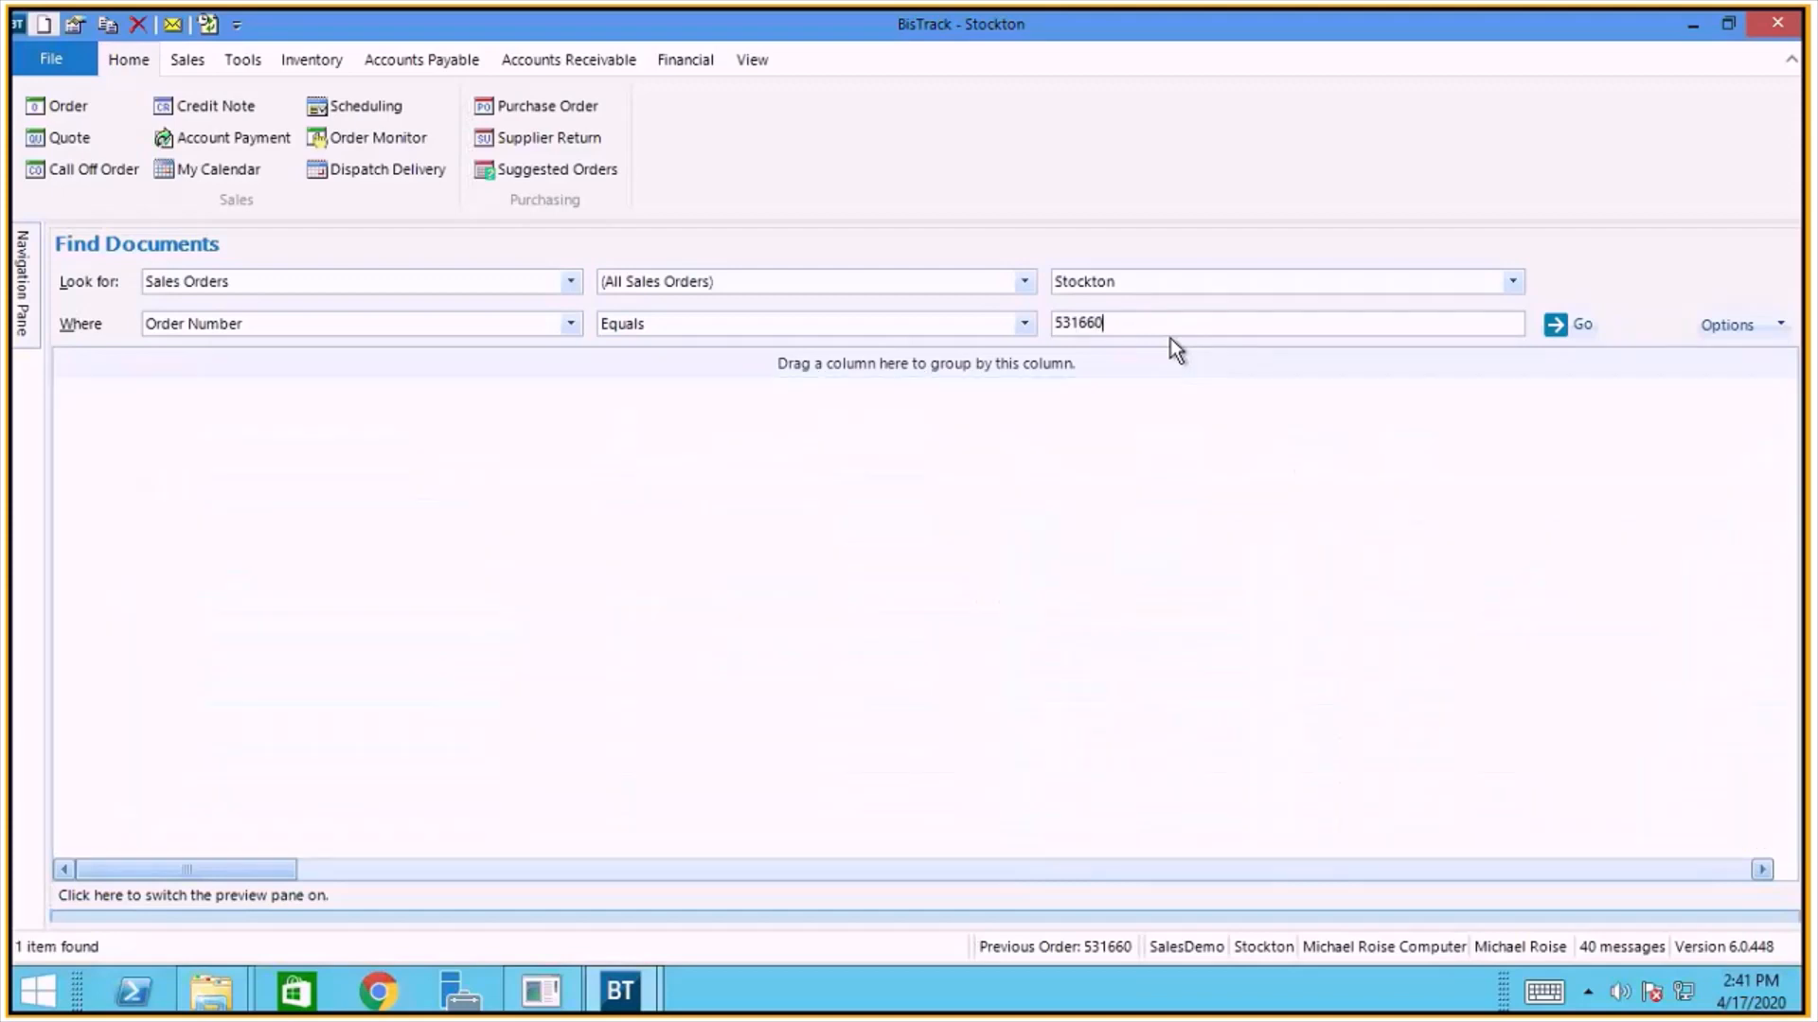
pyautogui.click(1572, 324)
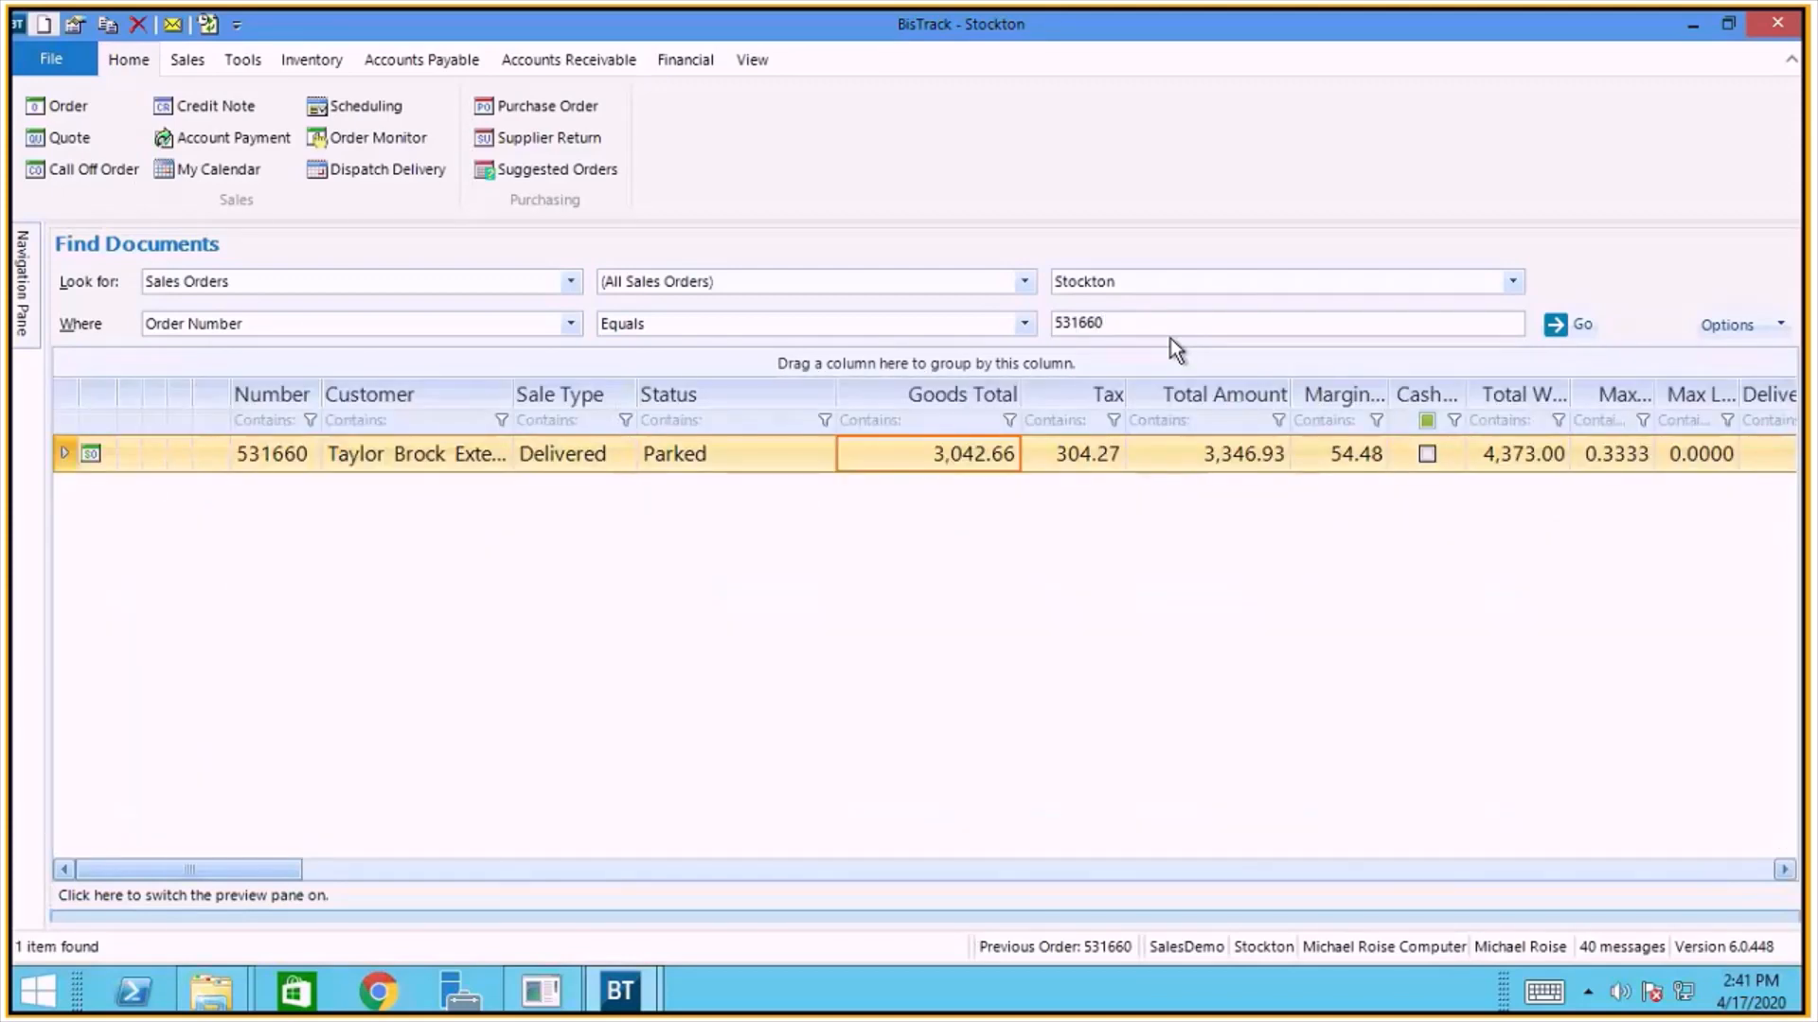
pyautogui.moveTo(1015, 466)
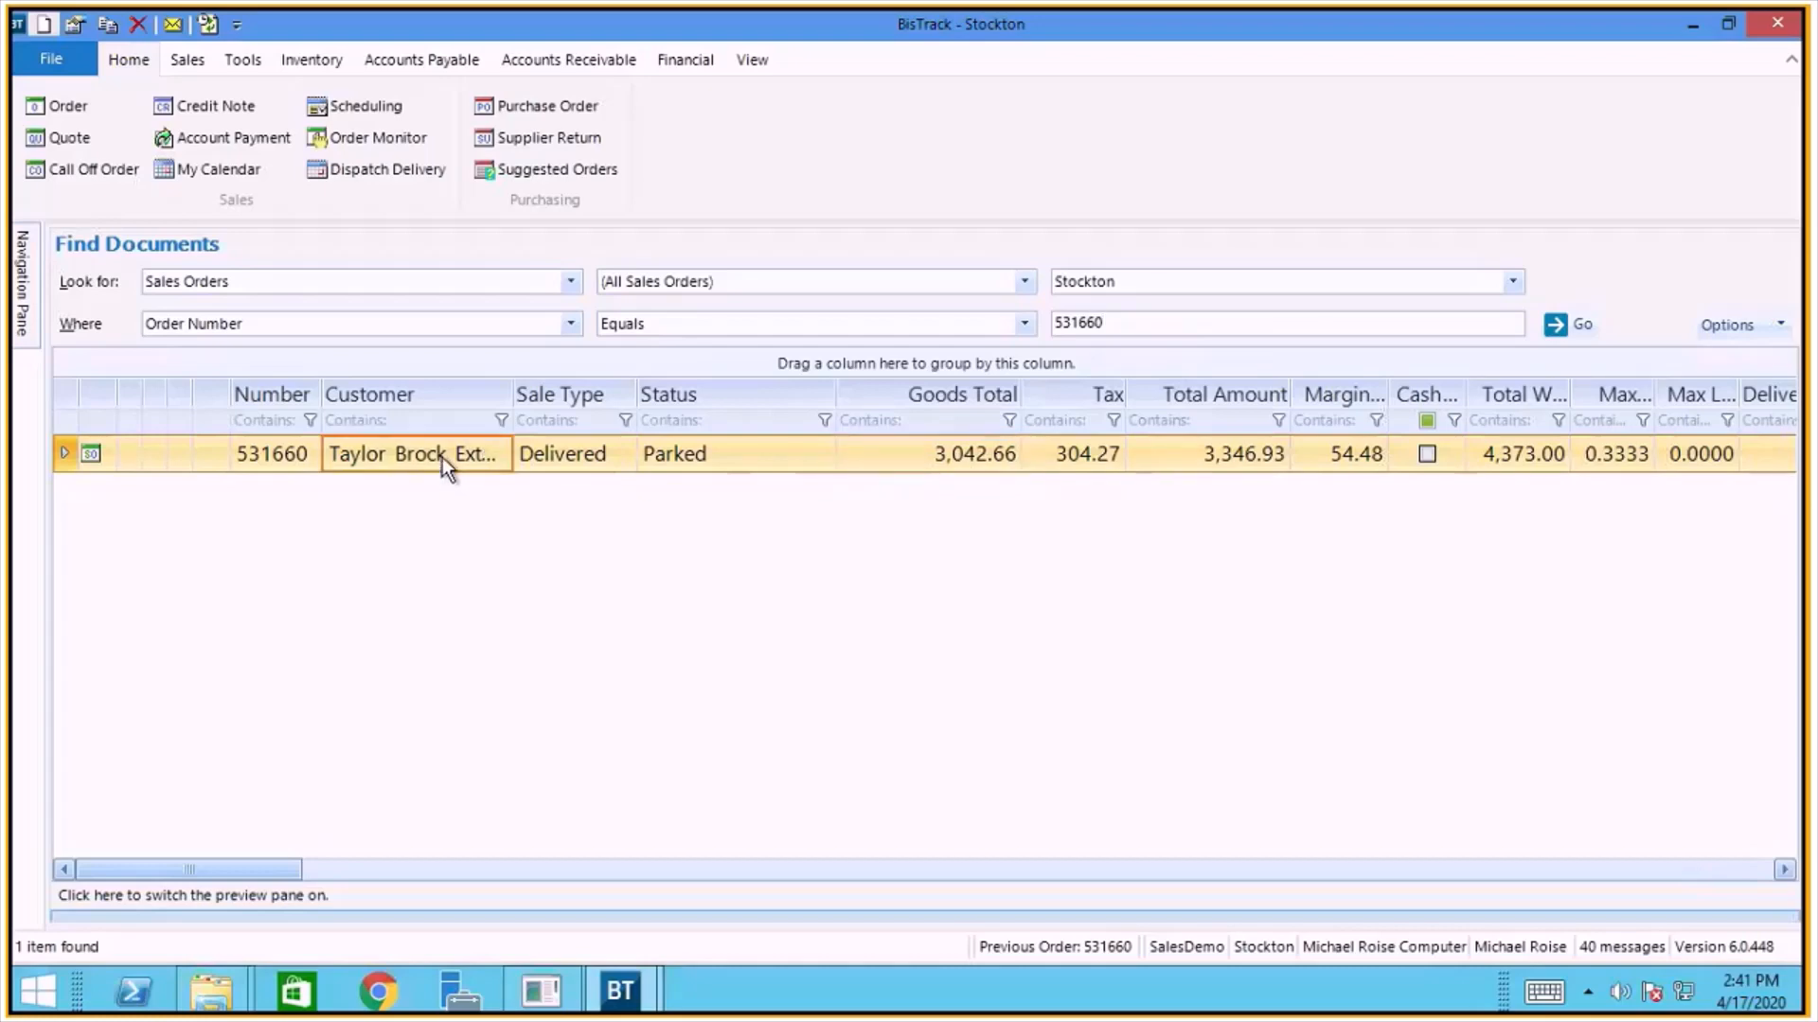
pyautogui.doubleClick(417, 453)
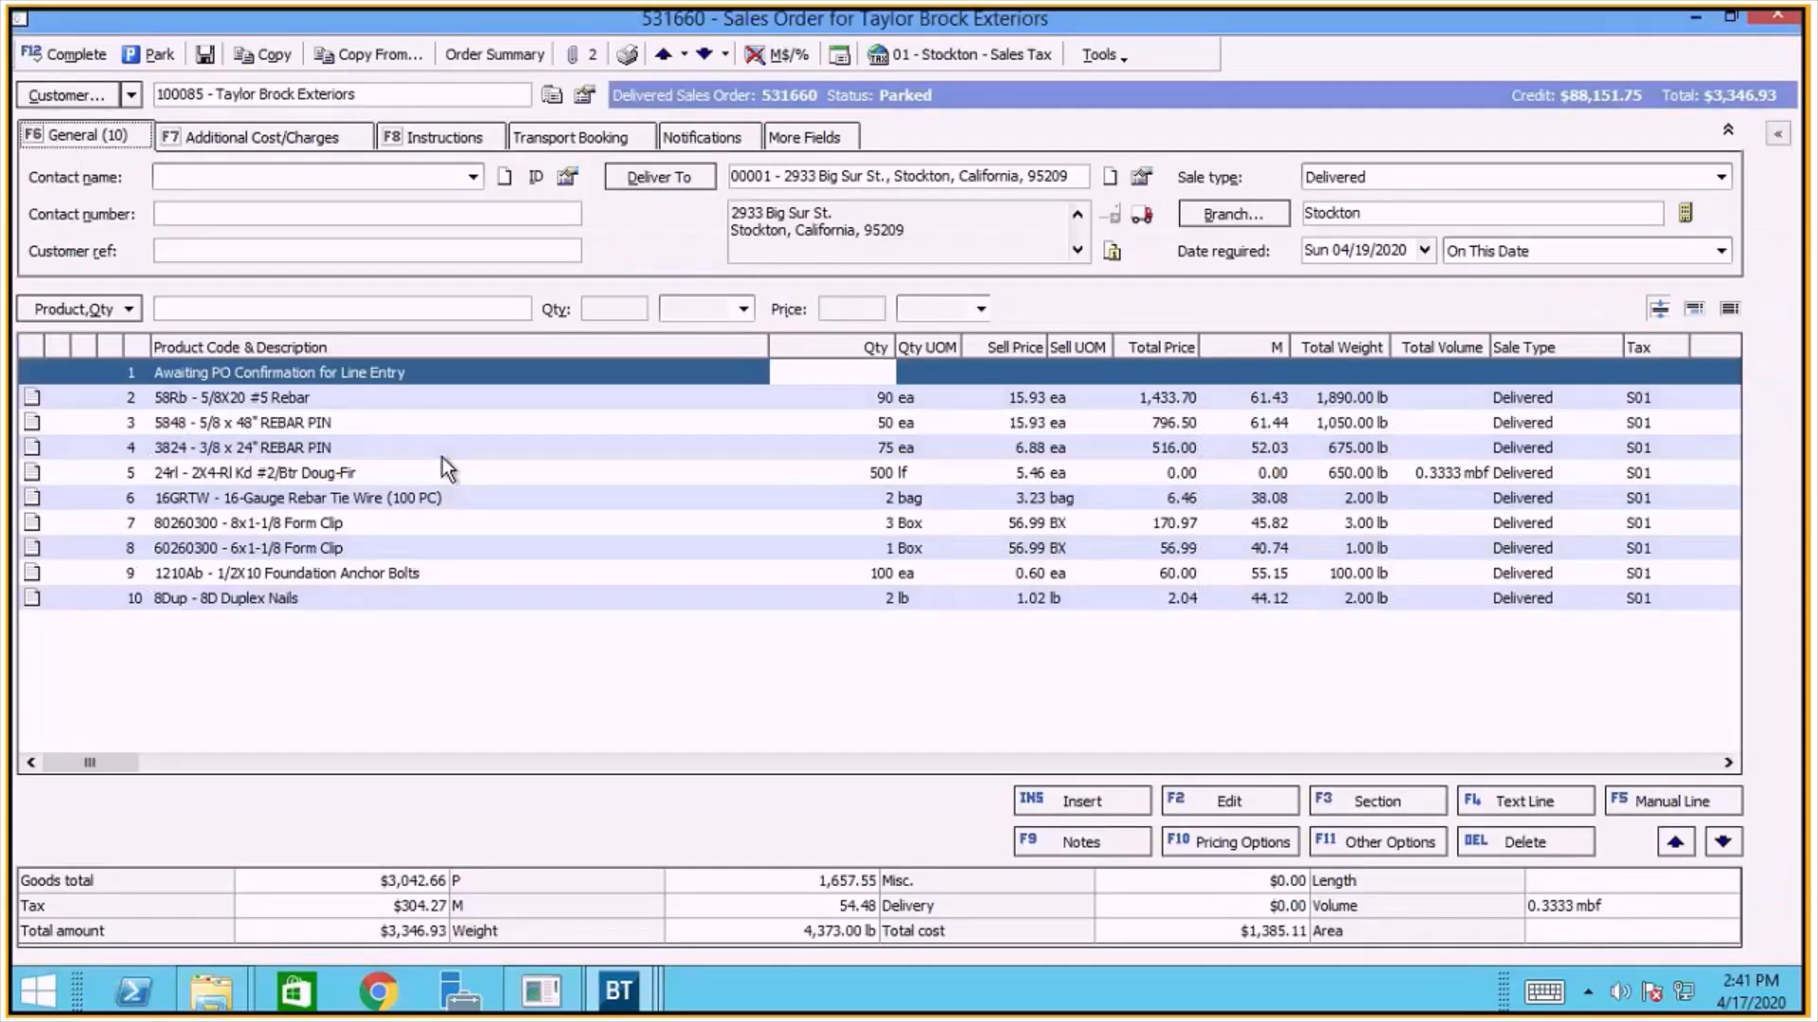